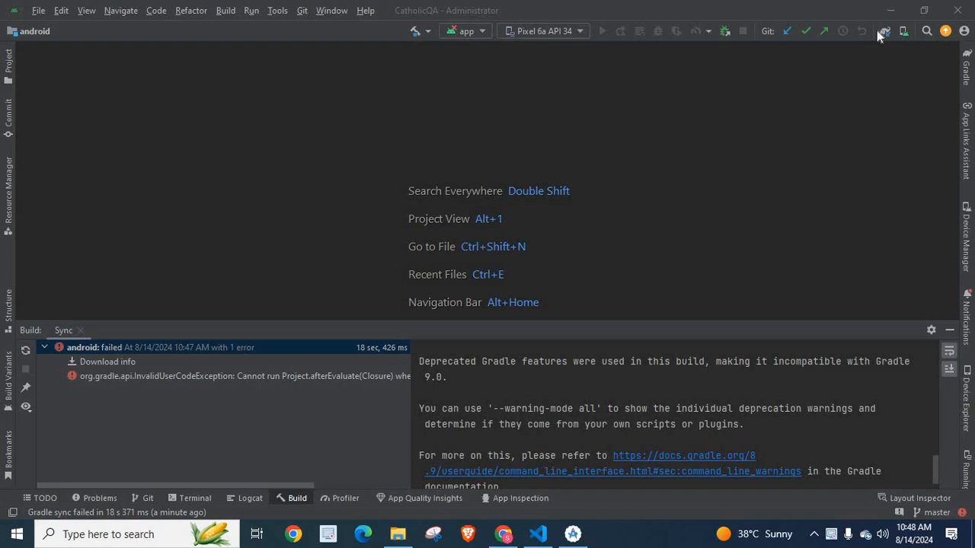
mouse_move(886, 30)
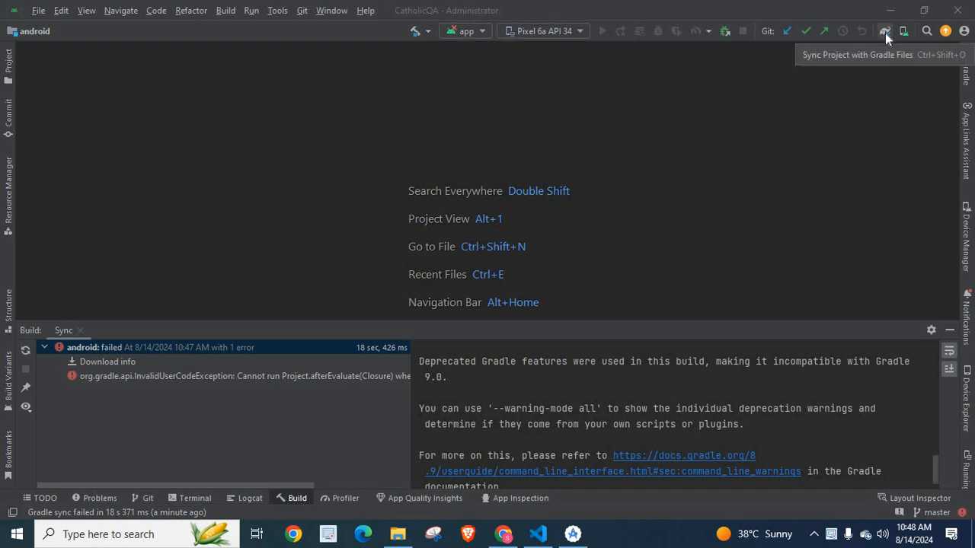
Step: Re-sync the CatholicQA project with its Gradle files after the failed sync
click(884, 30)
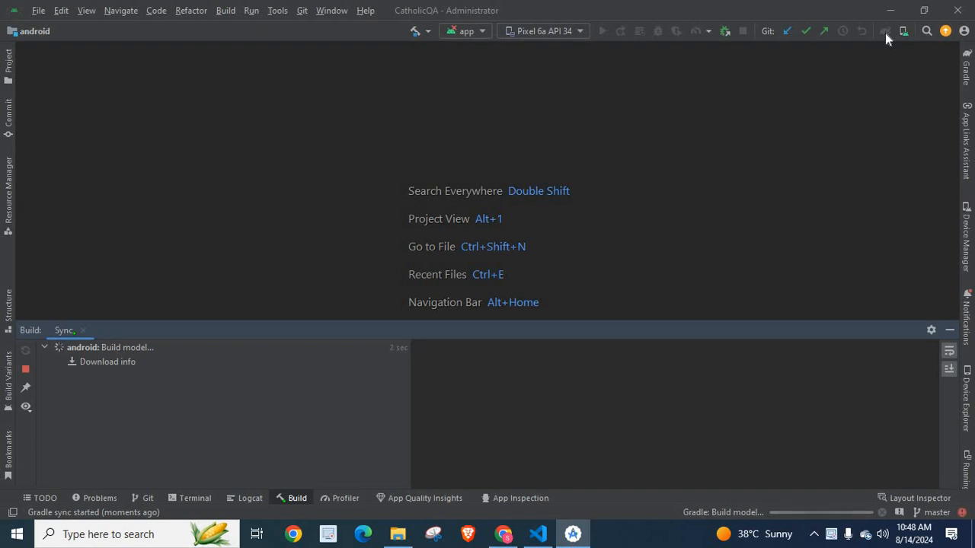
mouse_move(107, 361)
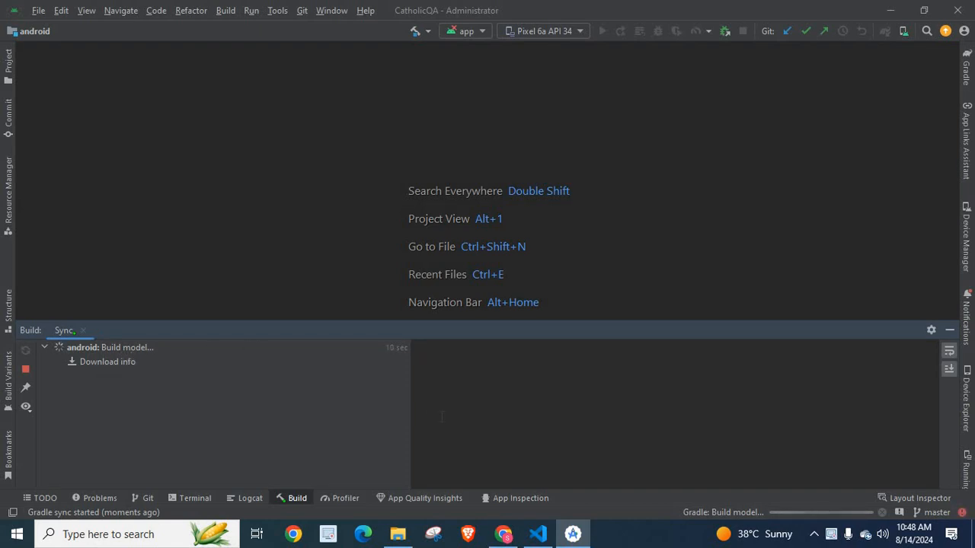
mouse_move(277, 390)
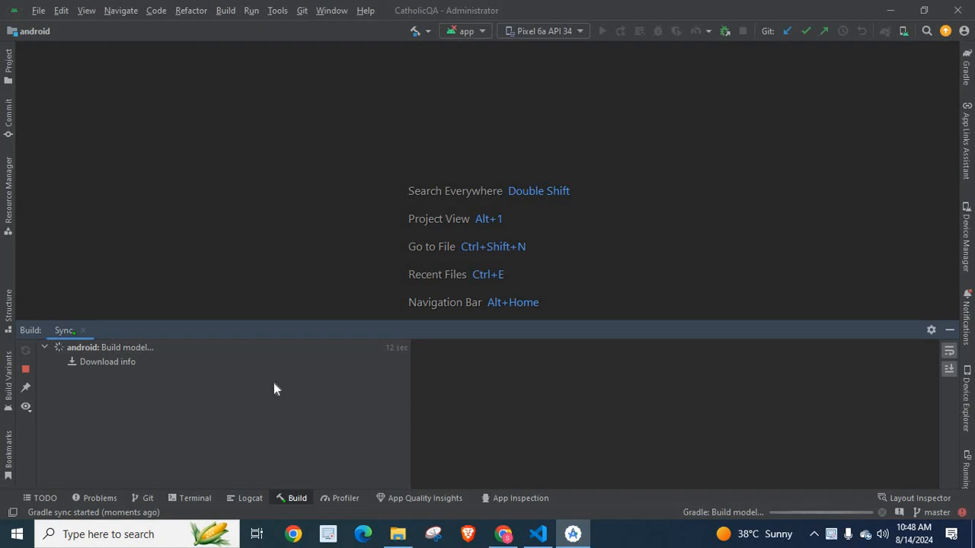
Step: Show the failed sync's output with the Project.afterEvaluate exception from react.gradle
click(114, 347)
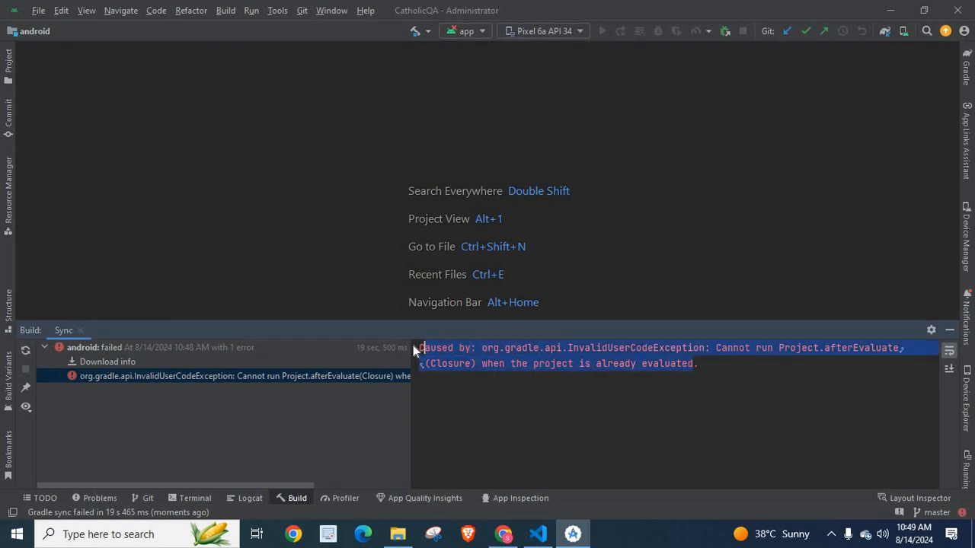
mouse_move(541, 370)
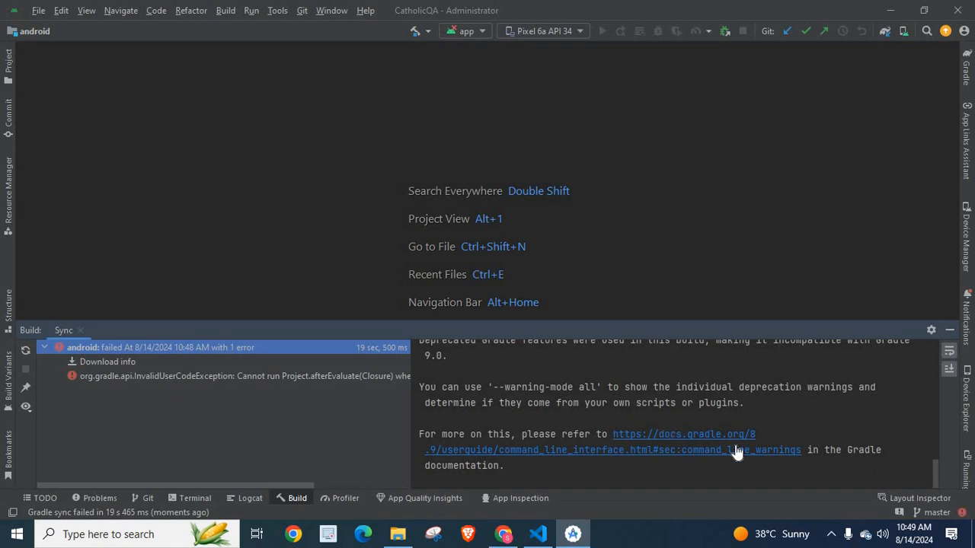
mouse_move(932, 457)
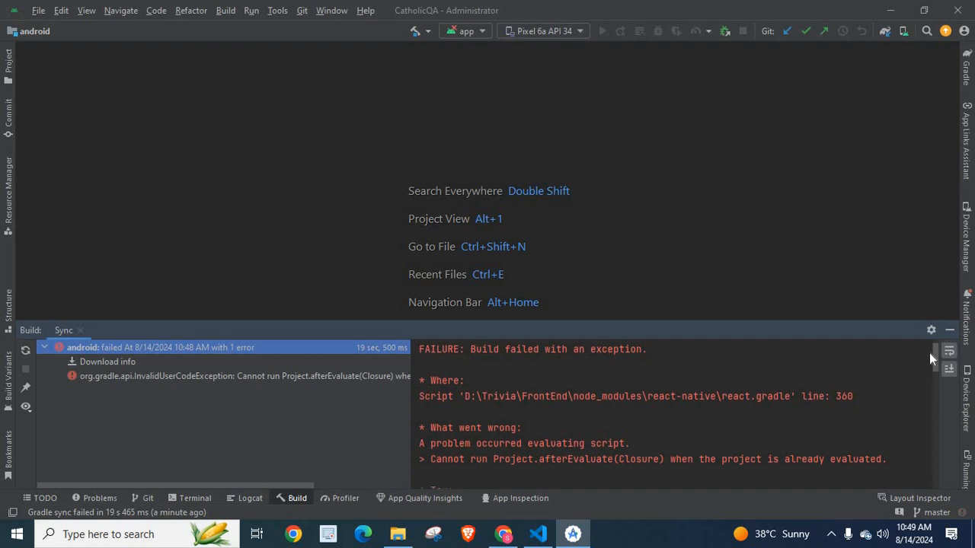
scroll(down, 3)
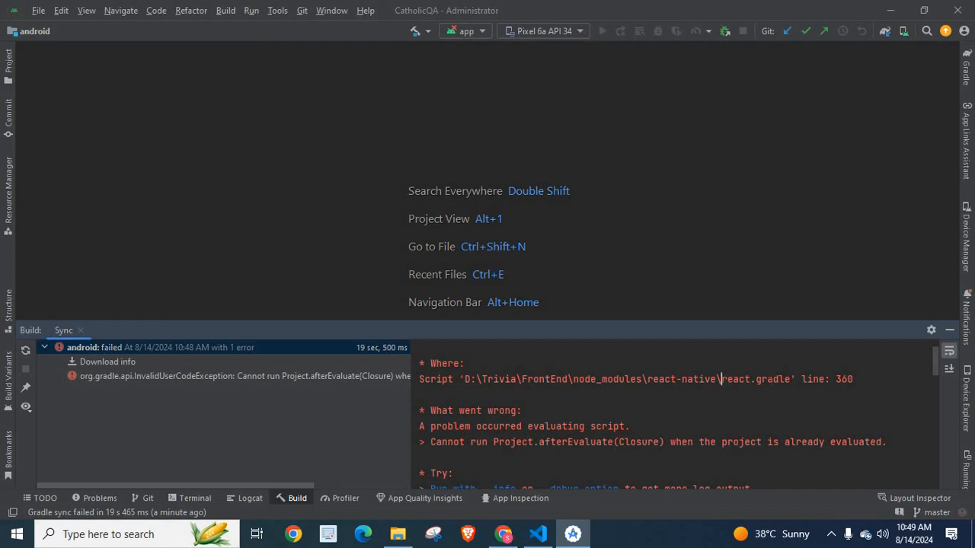
double_click(749, 379)
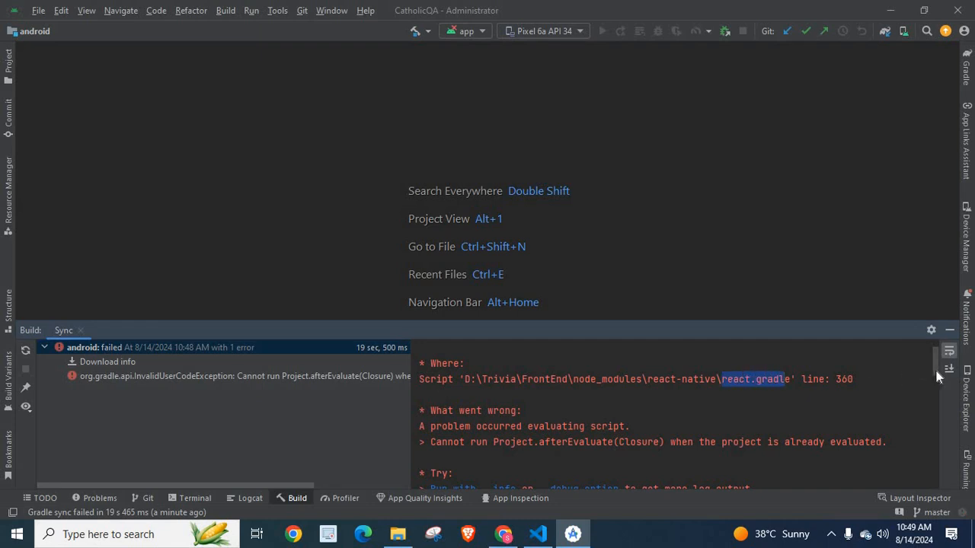
scroll(down, 3)
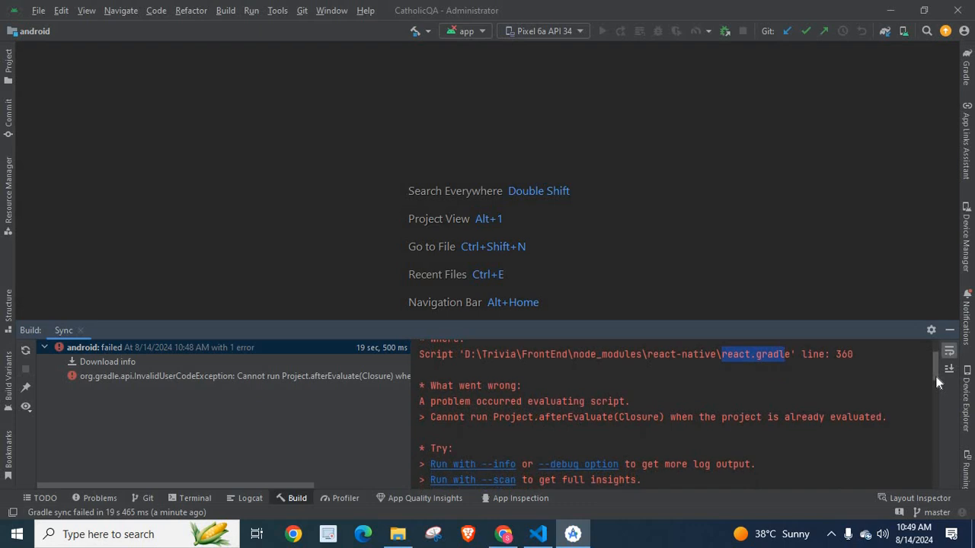
scroll(down, 3)
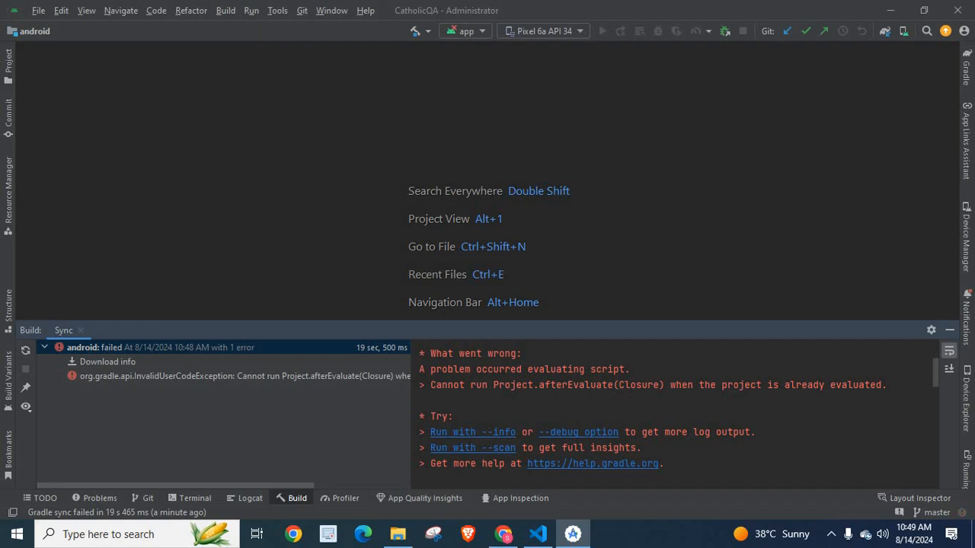
mouse_move(937, 384)
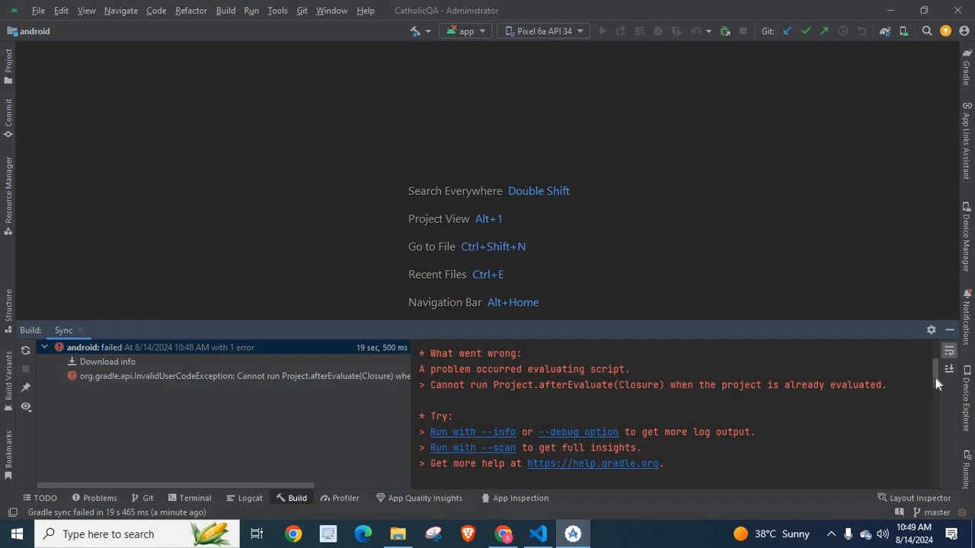
scroll(down, 3)
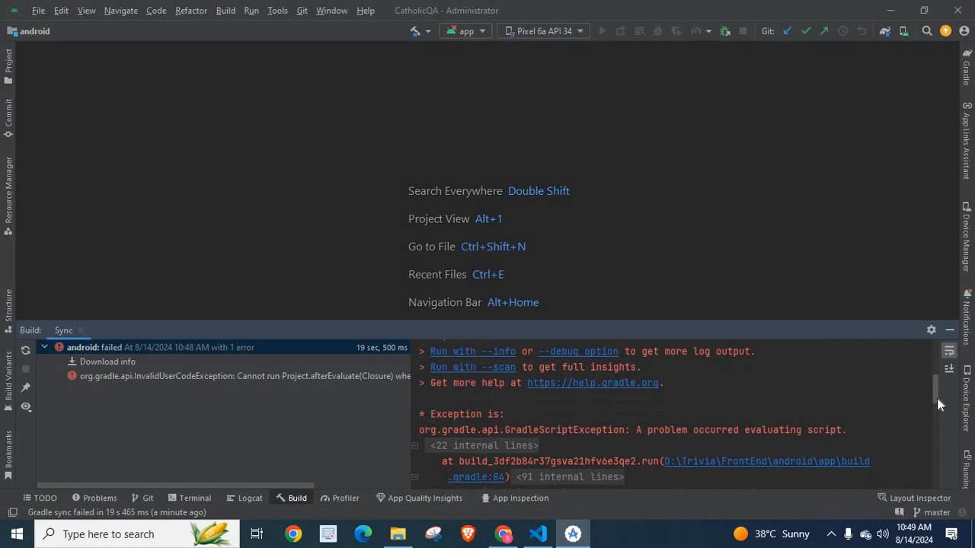
scroll(down, 3)
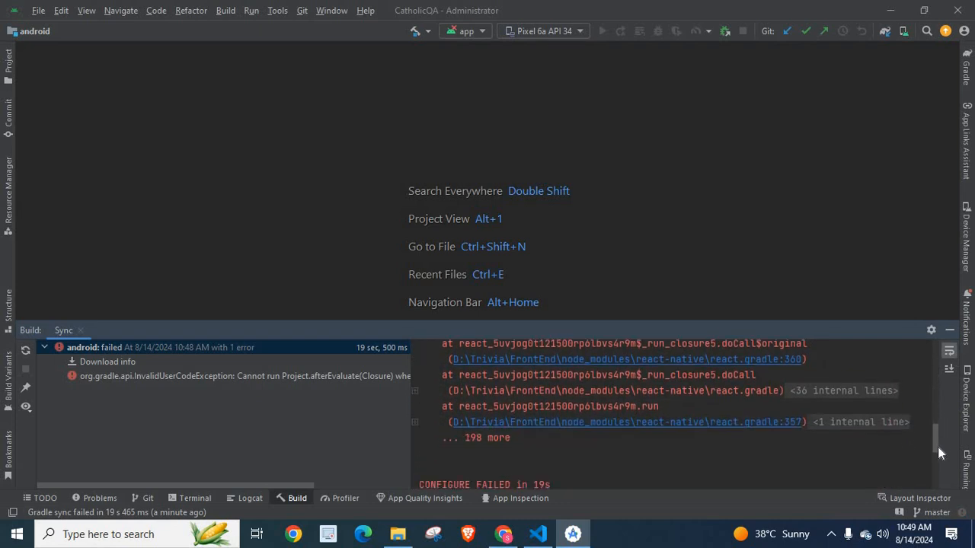
scroll(down, 3)
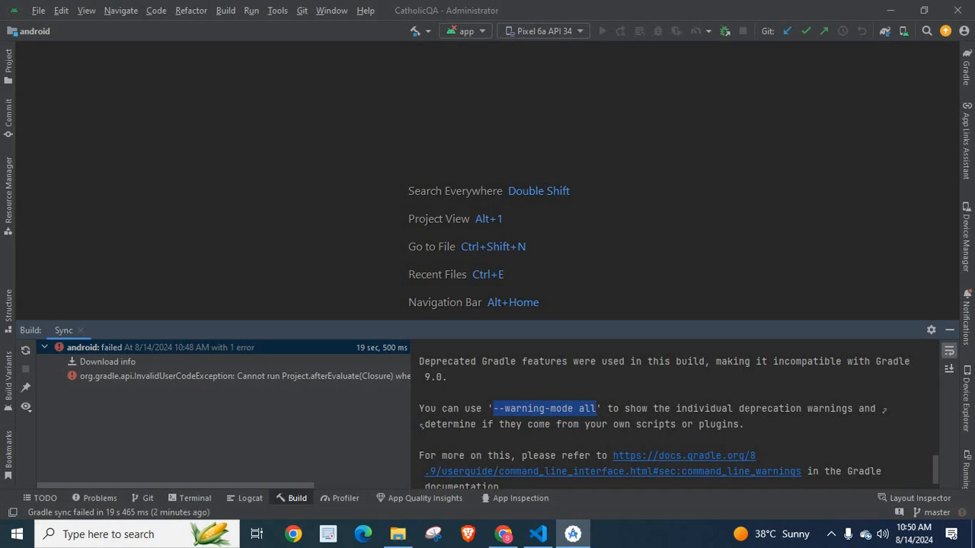
mouse_move(214, 186)
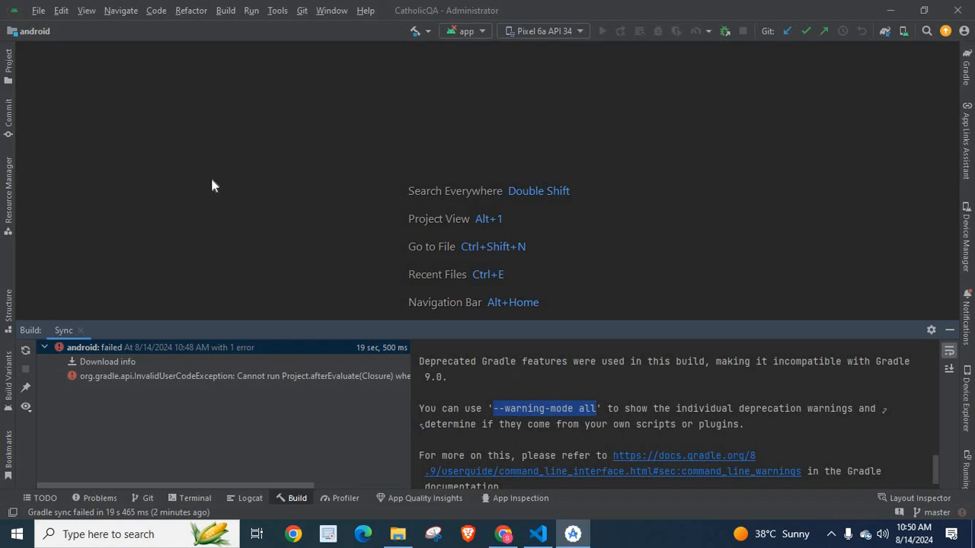
Step: Bring up Project Structure showing AGP 4.1.3 and the current Gradle version
click(40, 9)
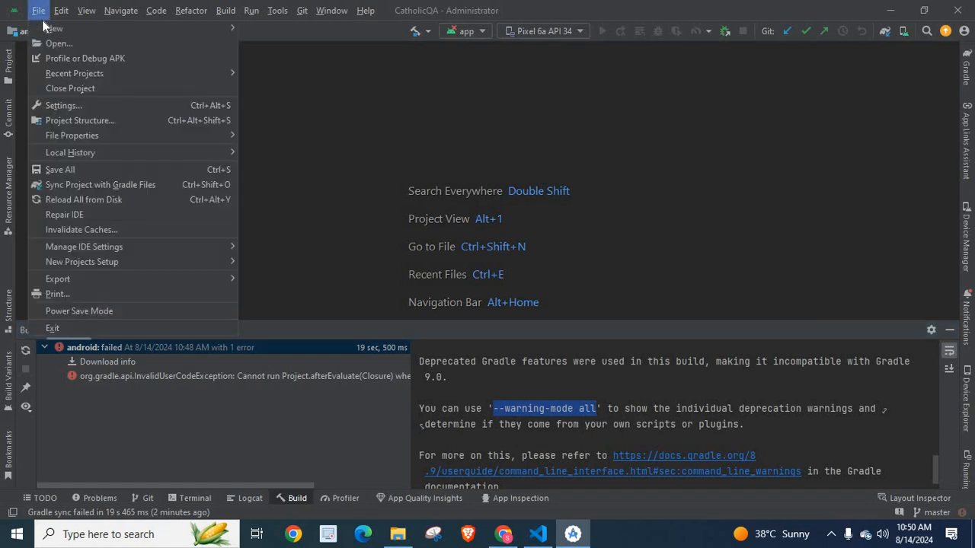
mouse_move(79, 120)
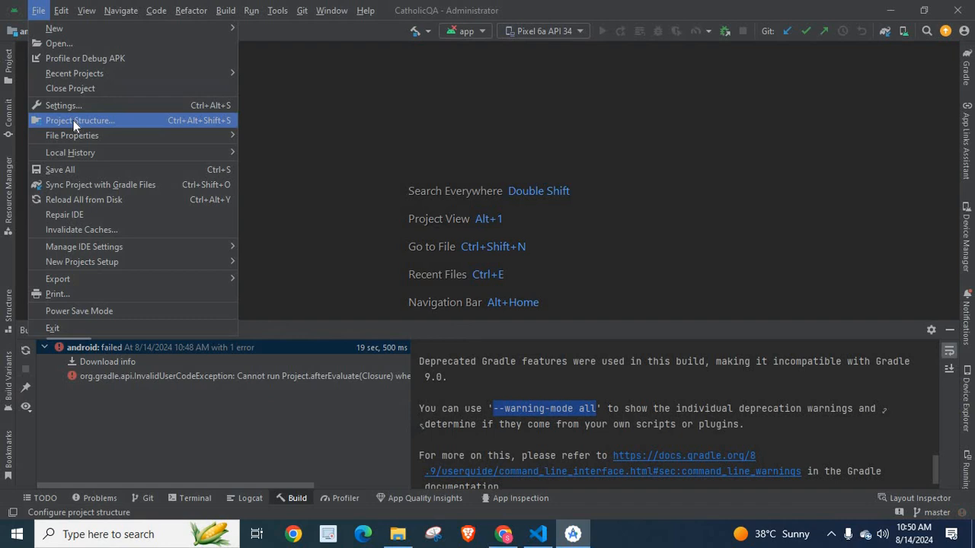
click(79, 120)
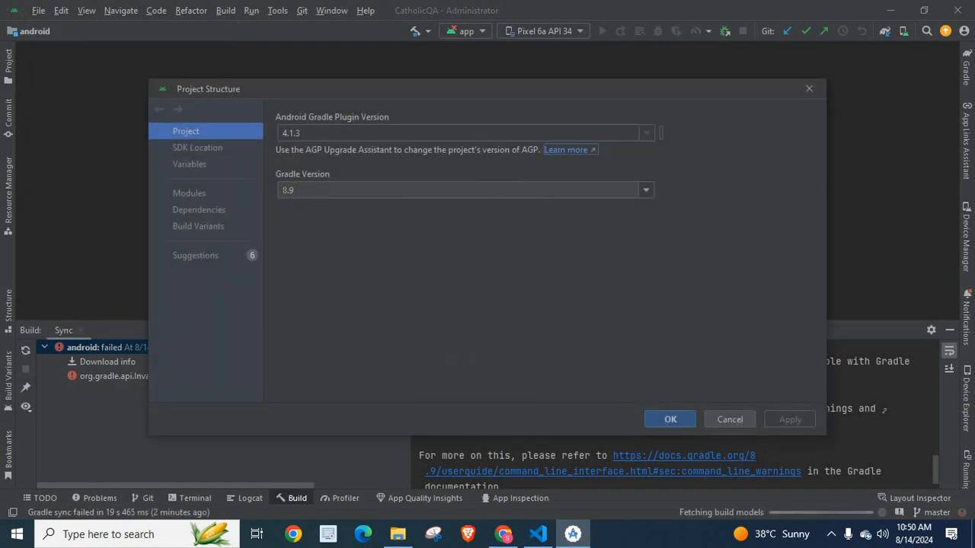
Step: Choose Gradle version 8.9 from the version list and close Project Structure
click(457, 190)
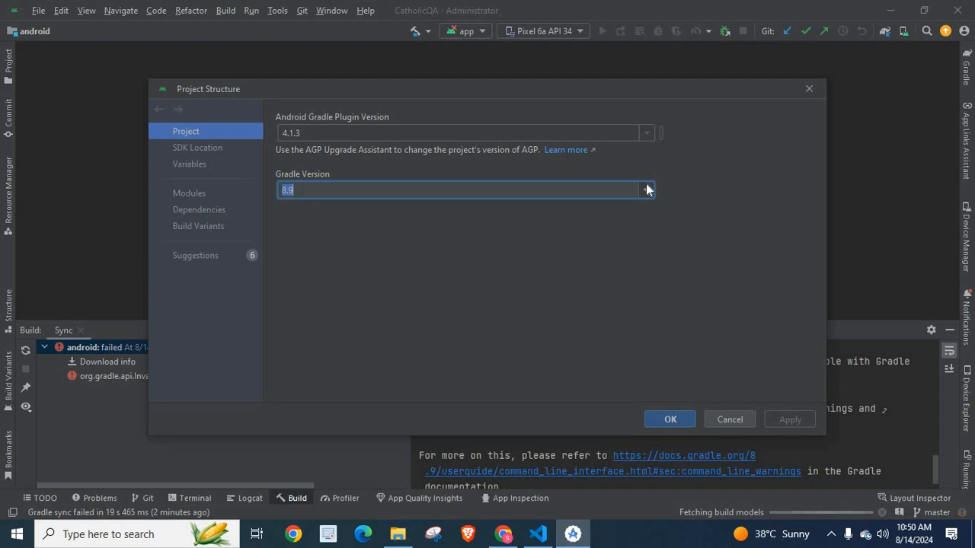
click(646, 189)
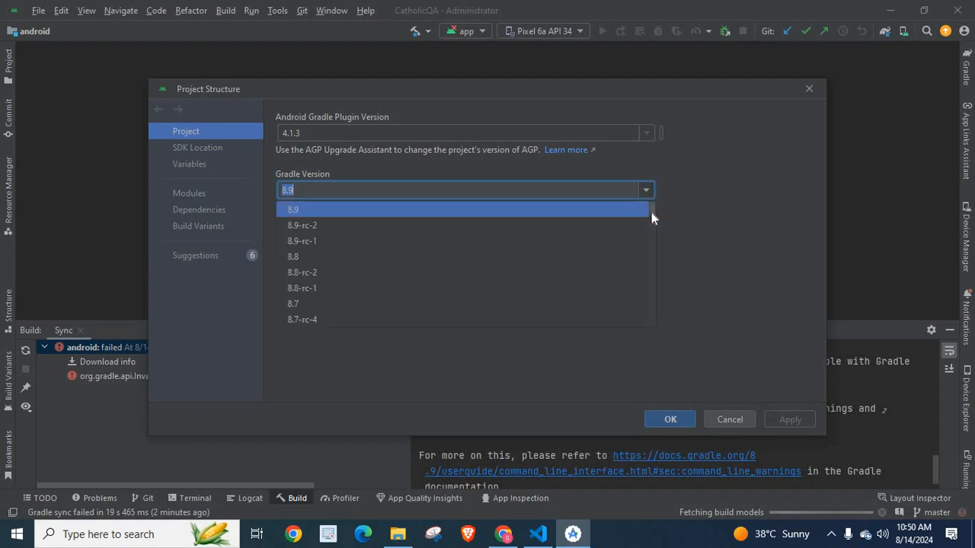
scroll(down, 3)
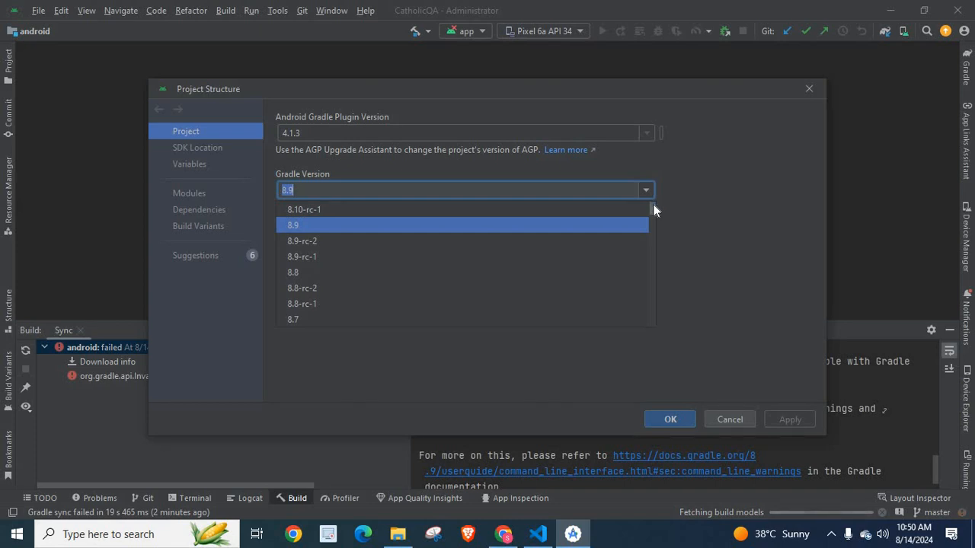
scroll(down, 3)
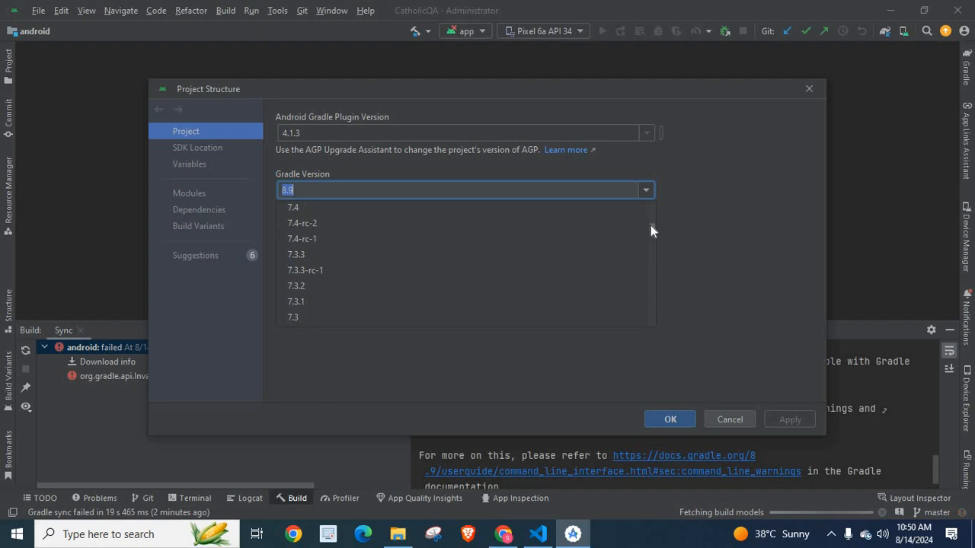
scroll(down, 3)
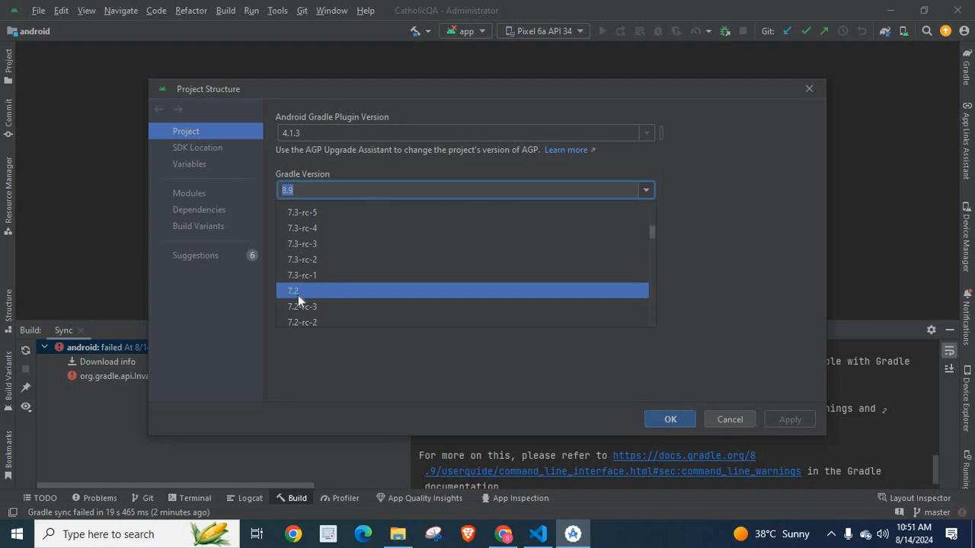
mouse_move(576, 245)
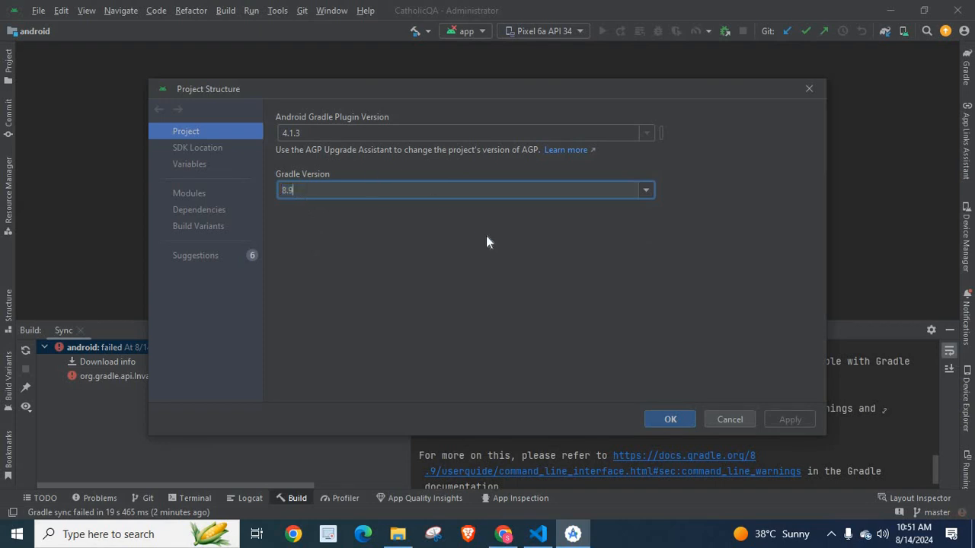
mouse_move(341, 128)
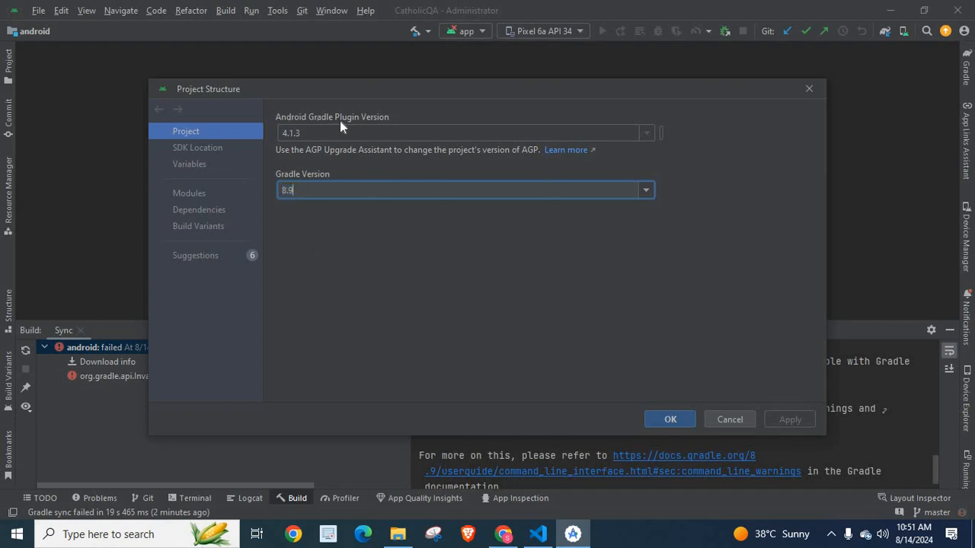
mouse_move(292, 145)
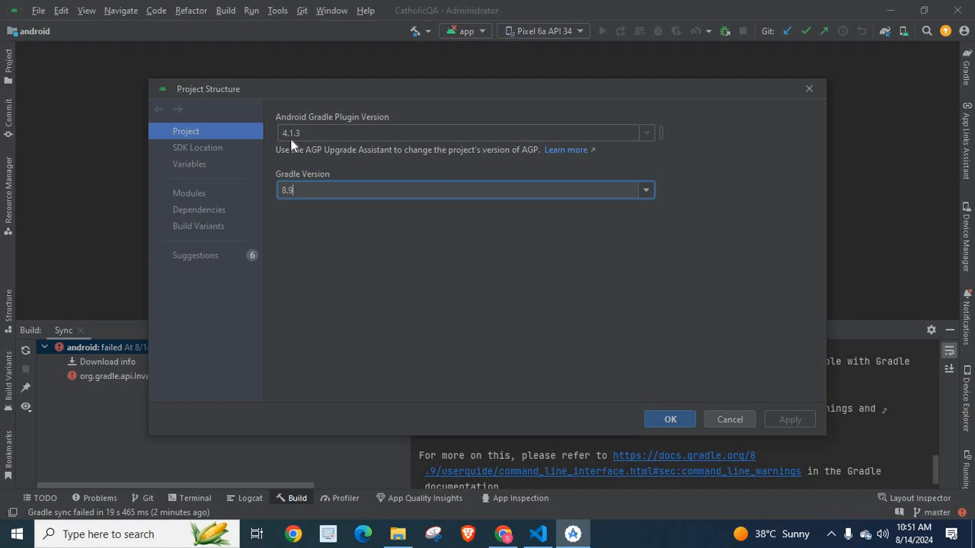
mouse_move(300, 147)
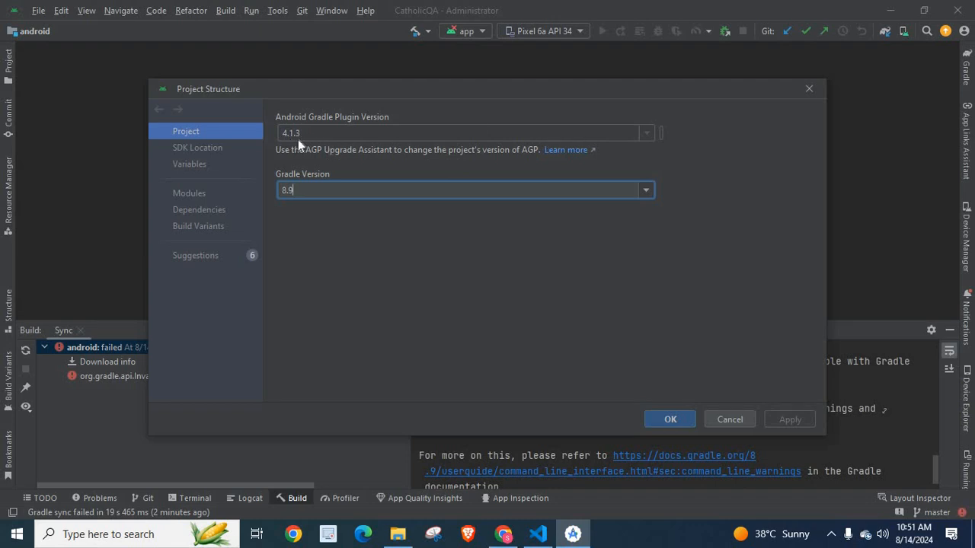
mouse_move(427, 137)
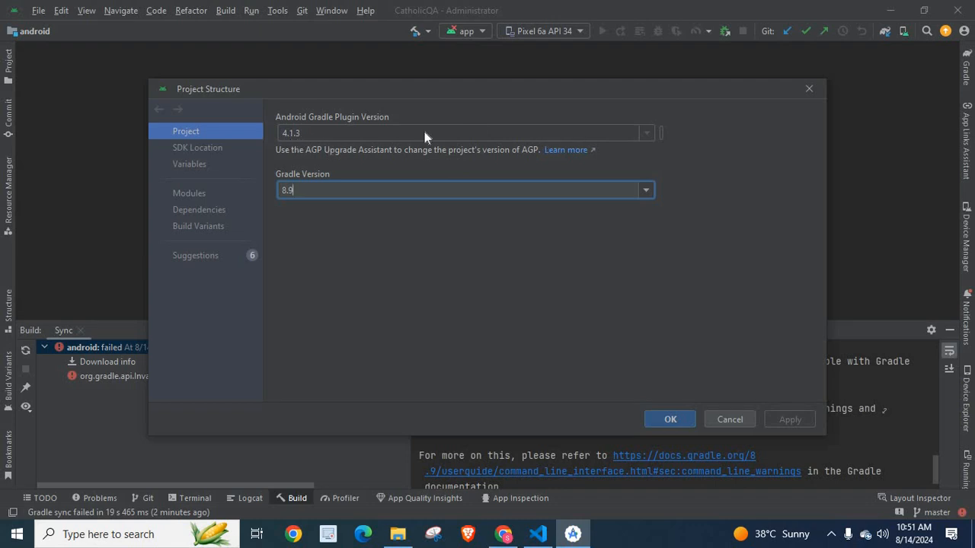
mouse_move(353, 248)
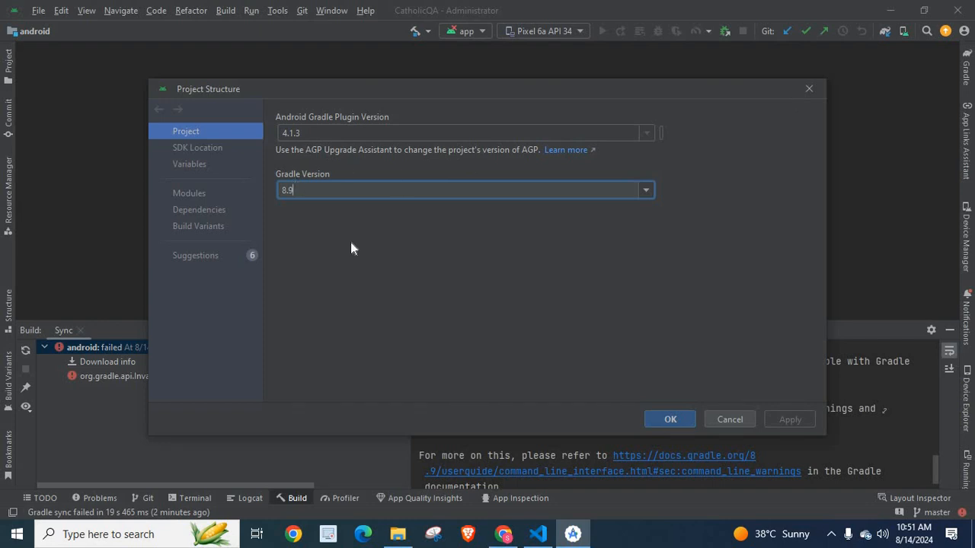
mouse_move(645, 195)
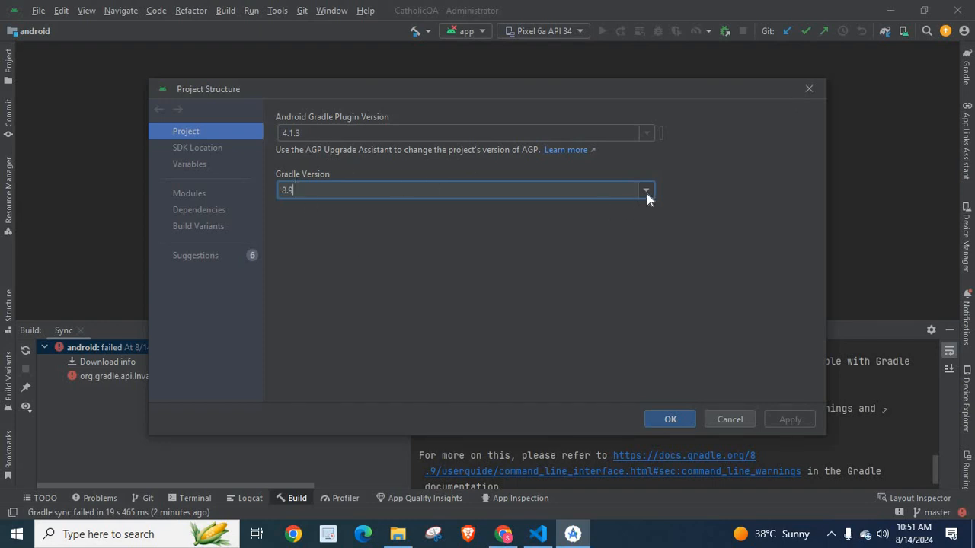
click(646, 189)
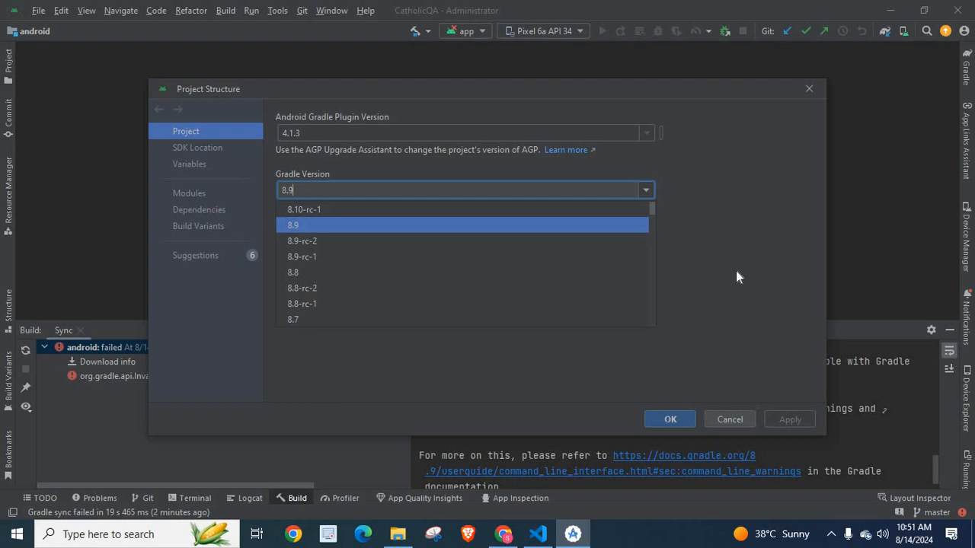
mouse_move(302, 288)
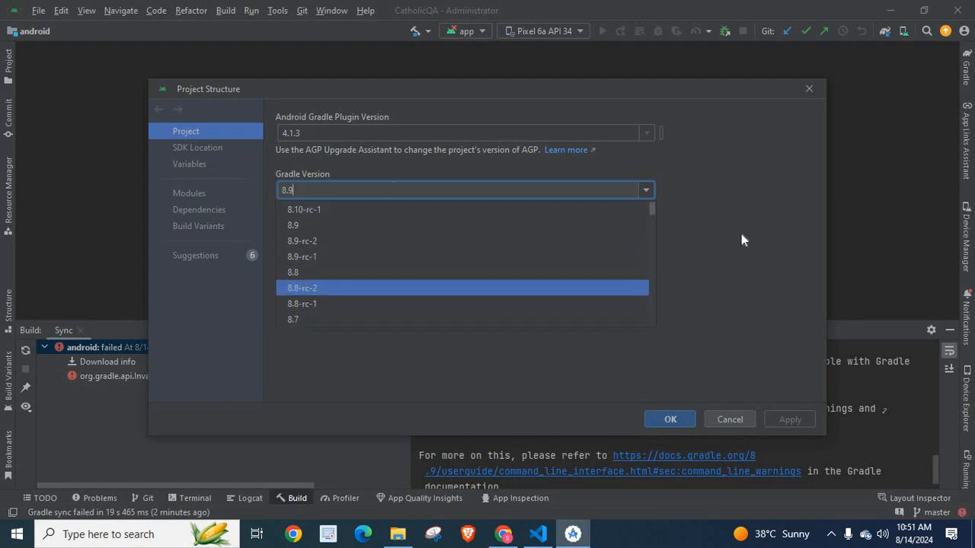
click(317, 137)
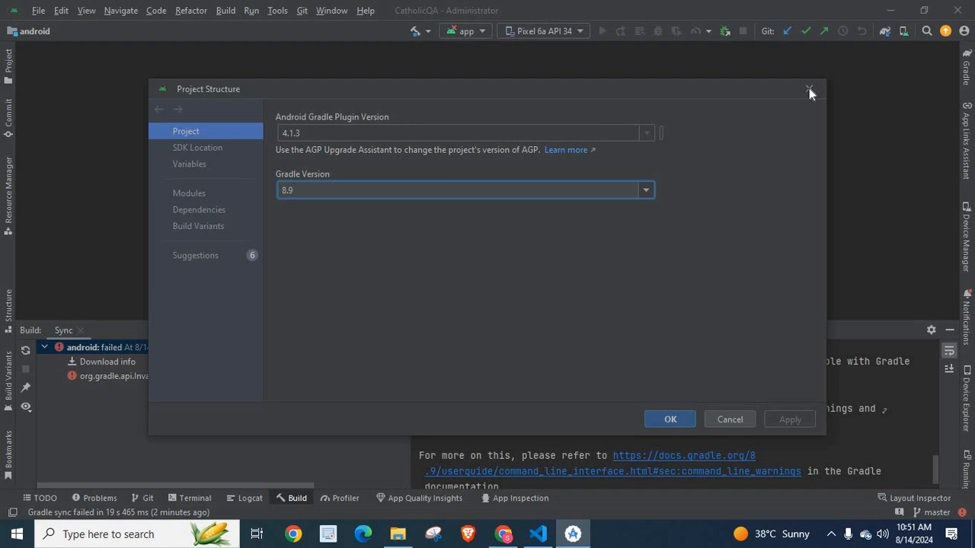
click(811, 91)
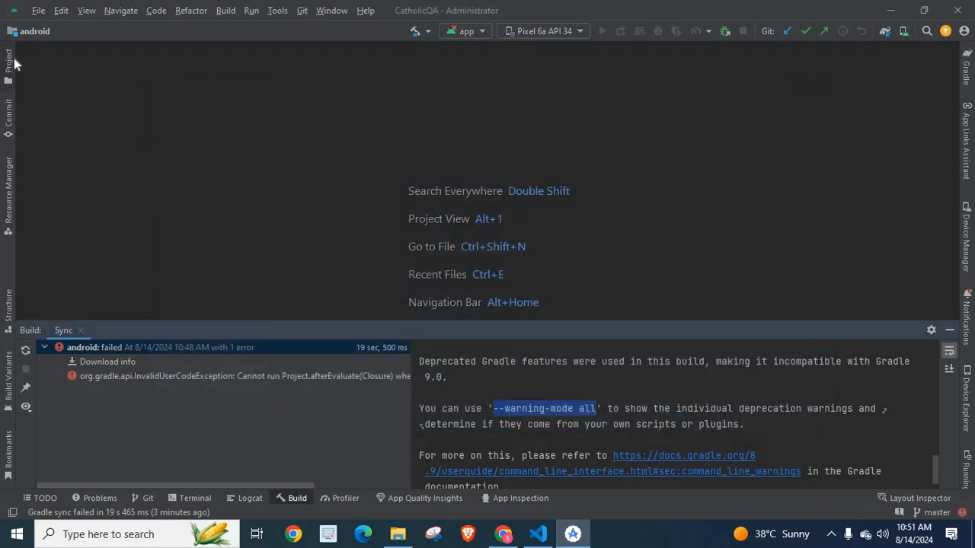
Step: Open gradle.properties from the Gradle Scripts group in the Project panel
click(6, 58)
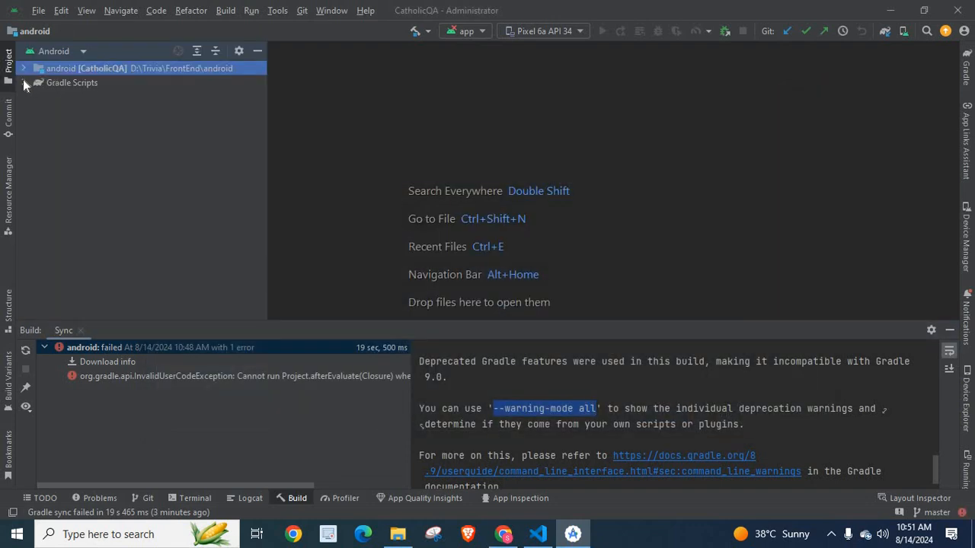
click(31, 84)
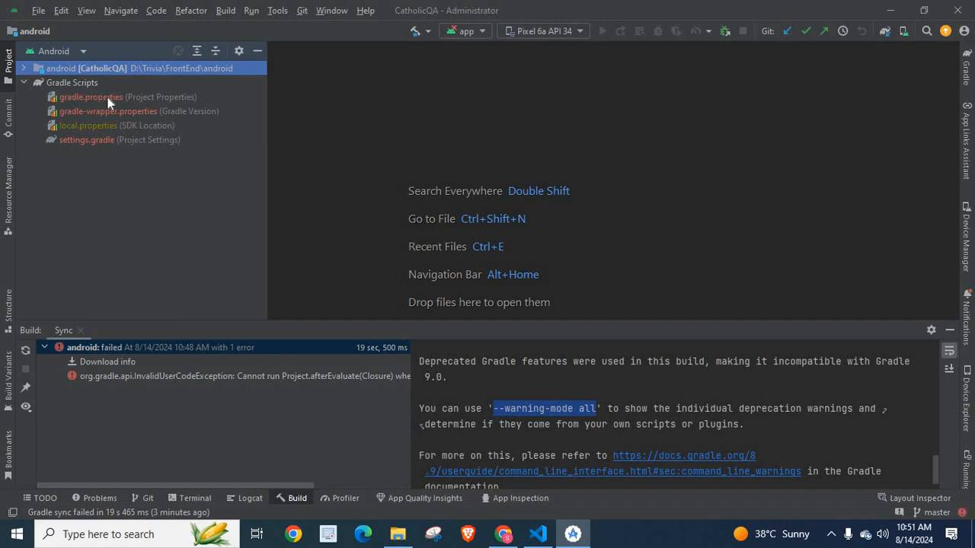
mouse_move(86, 104)
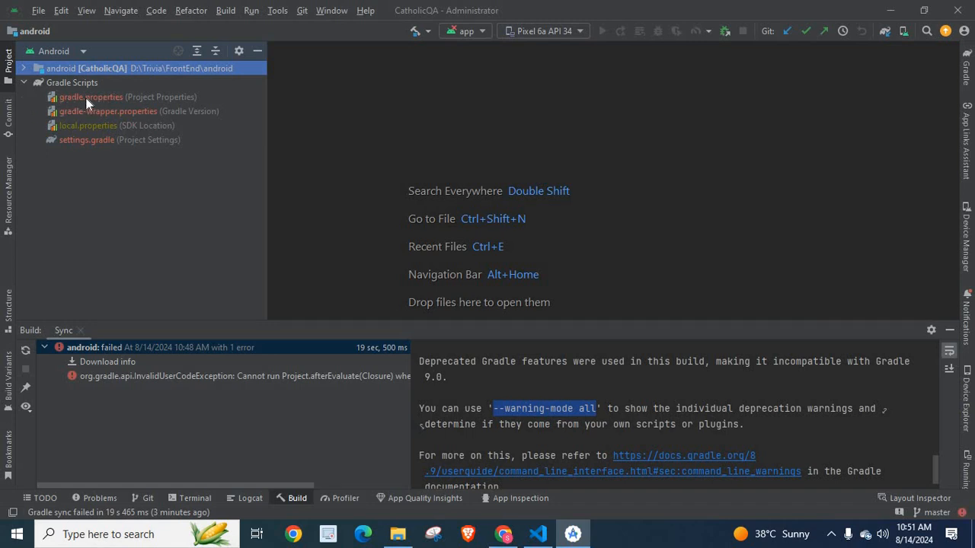
double_click(92, 98)
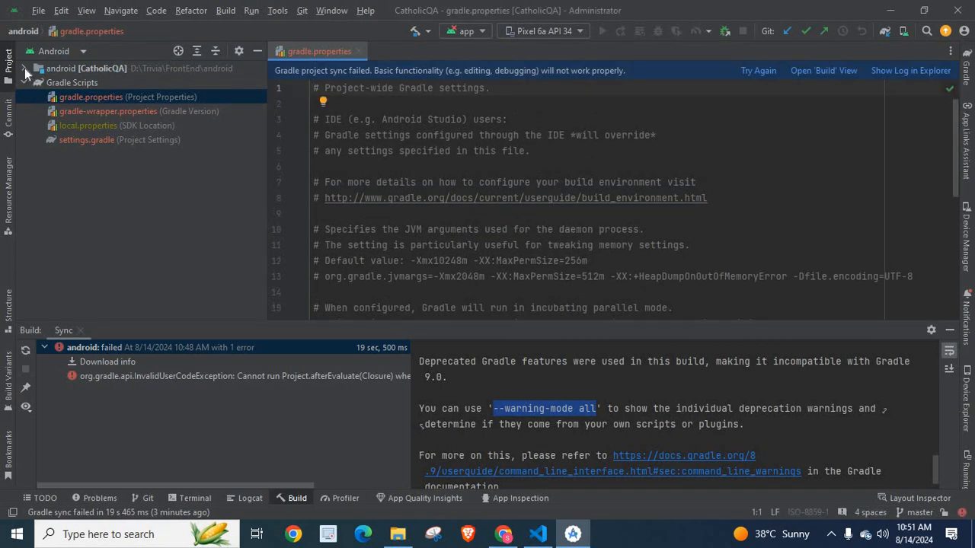
Step: Open the project-level build.gradle showing the gradle:4.1.3 classpath dependency
click(28, 68)
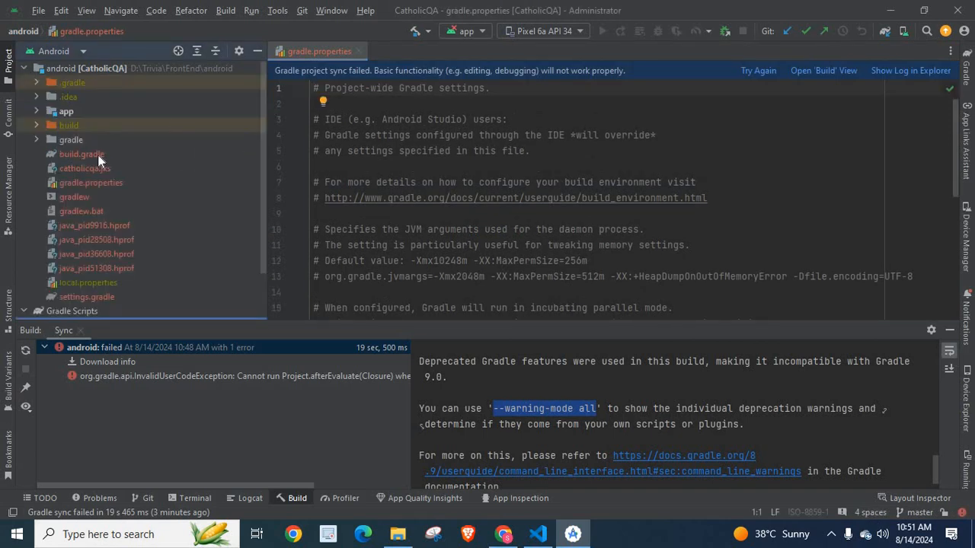
double_click(82, 153)
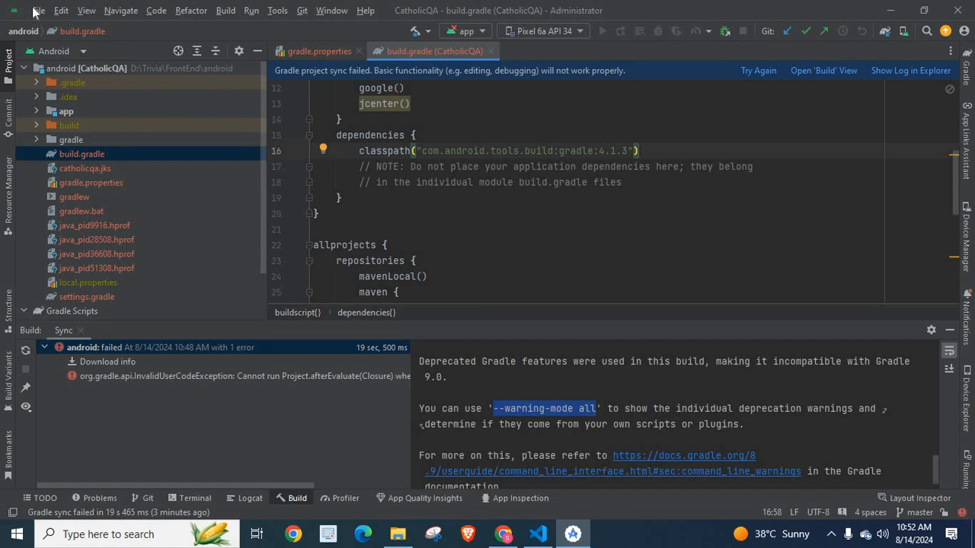
click(43, 11)
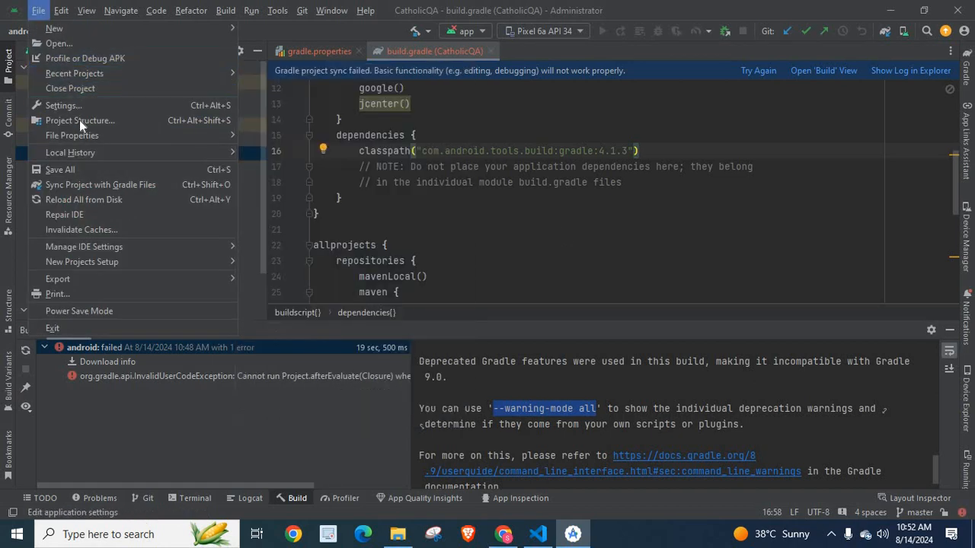
Step: Recheck Gradle 8.9 in Project Structure and select the '--warning-mode all' hint in the build output
click(79, 120)
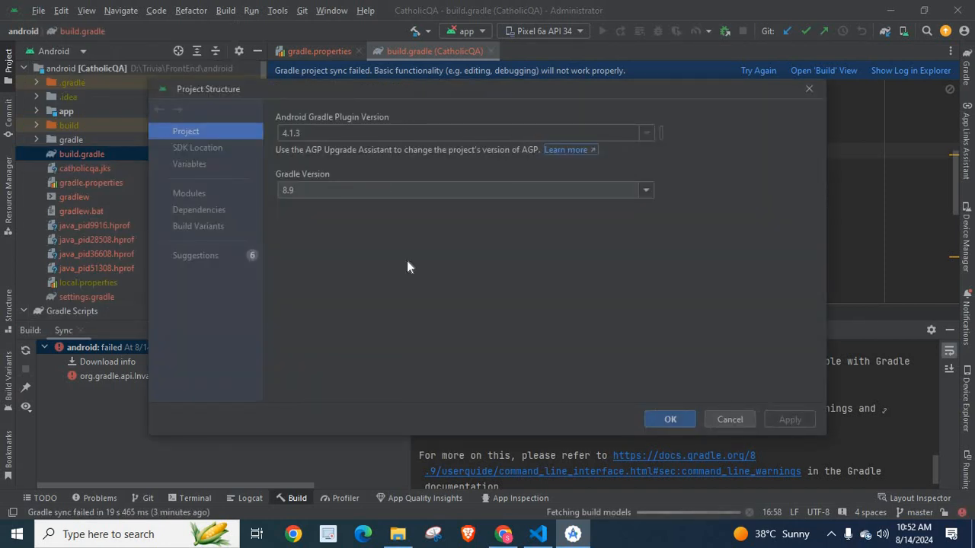
mouse_move(777, 237)
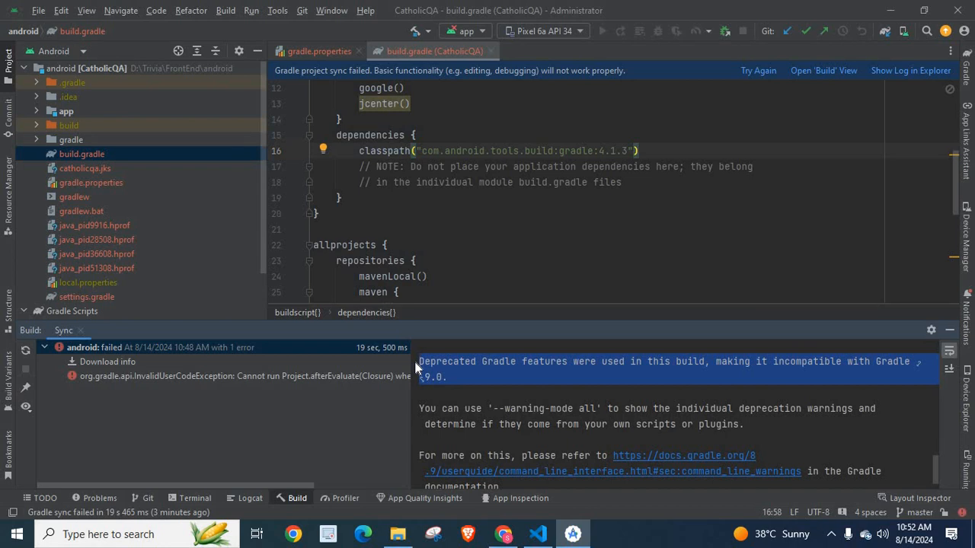
mouse_move(676, 376)
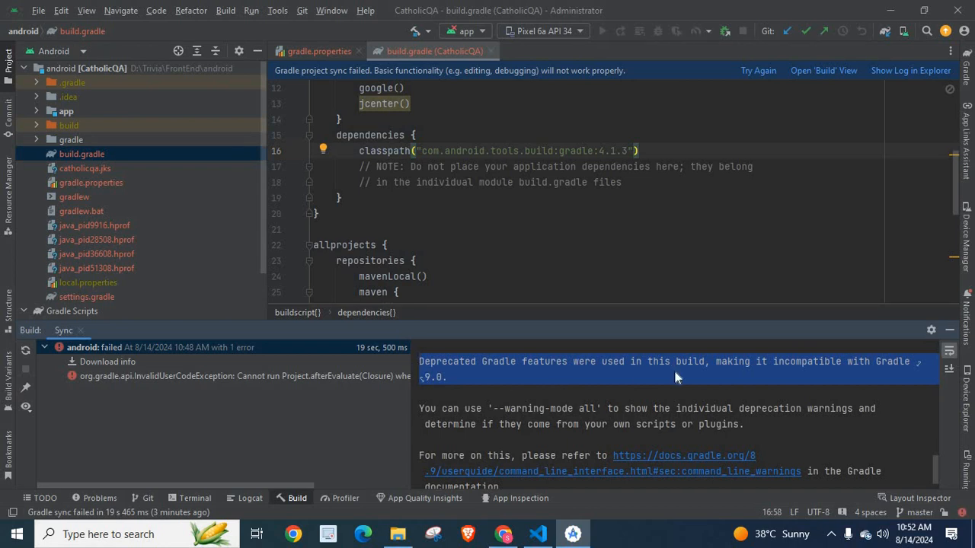
mouse_move(626, 384)
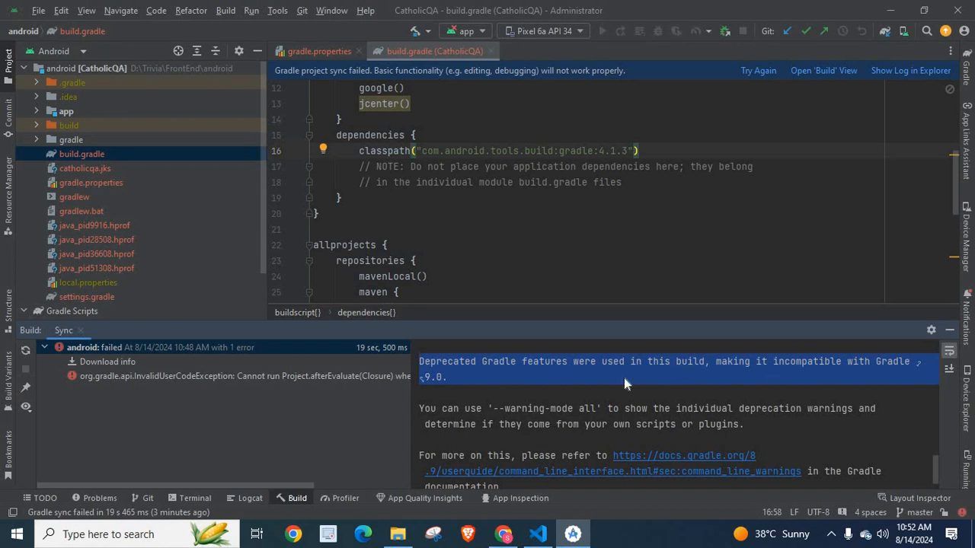
double_click(447, 361)
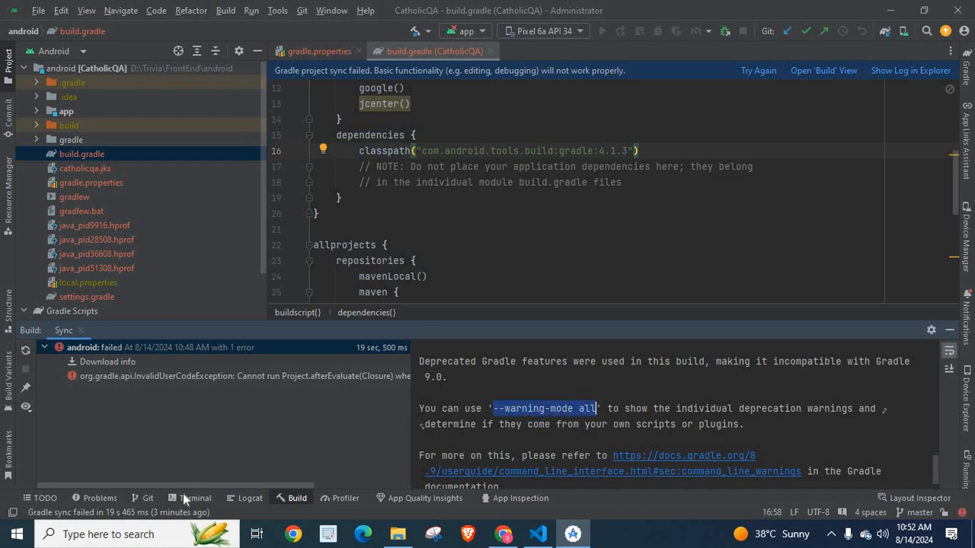
mouse_move(186, 500)
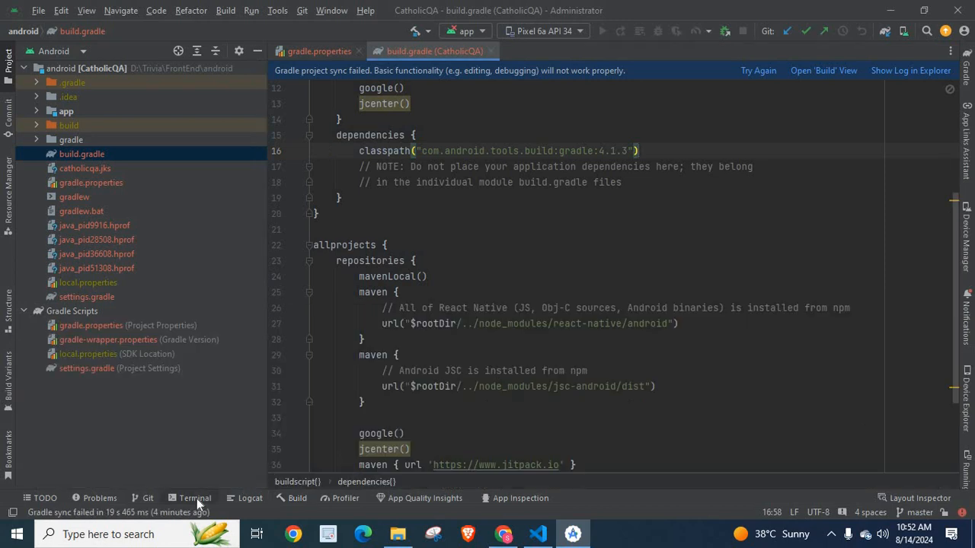
Step: Run ./gradlew clean --warning-mode all in the Terminal, listing jcenter() deprecation warnings
right_click(195, 274)
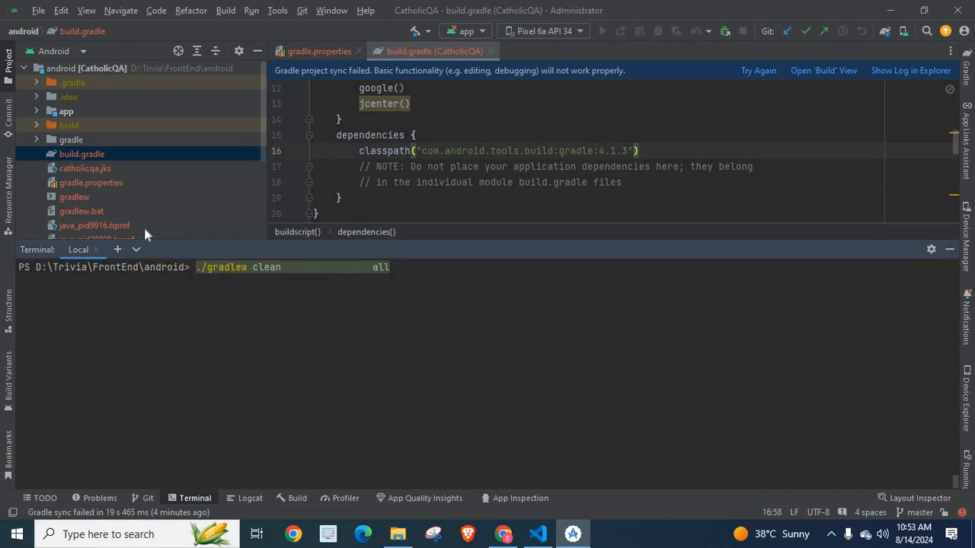
mouse_move(236, 288)
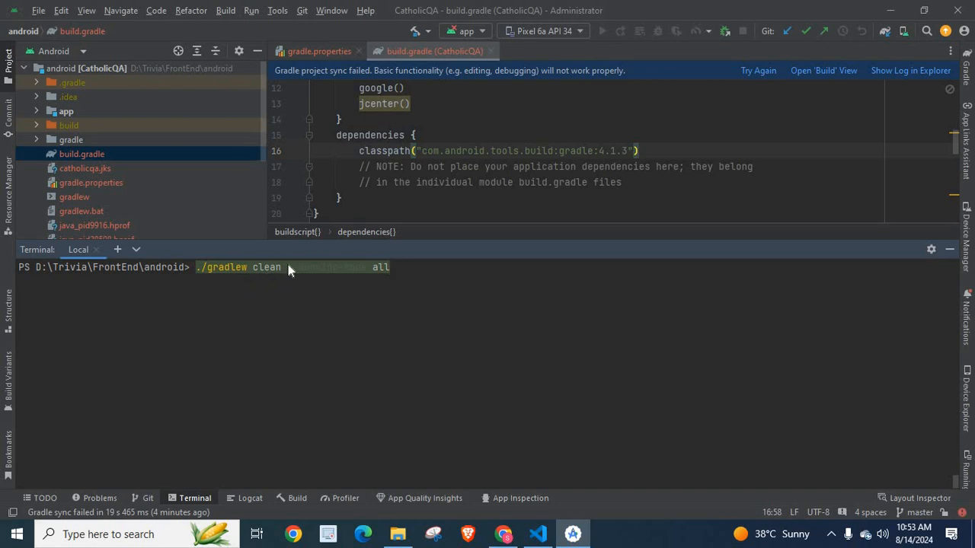
mouse_move(325, 289)
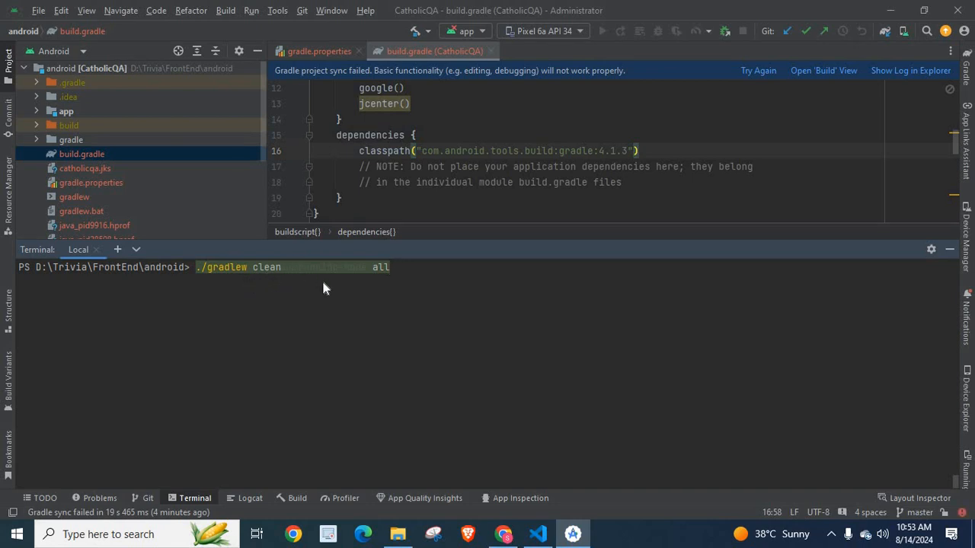
mouse_move(414, 291)
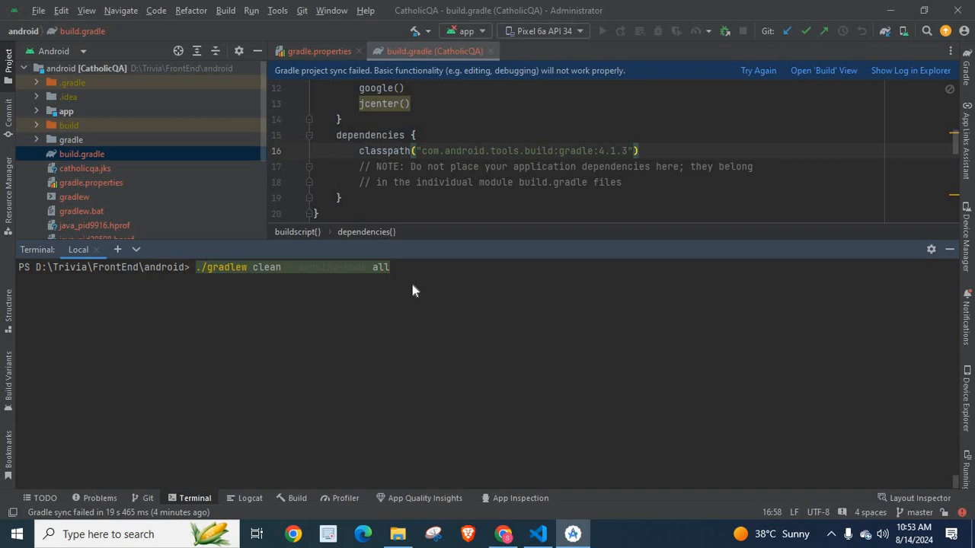
key(Enter)
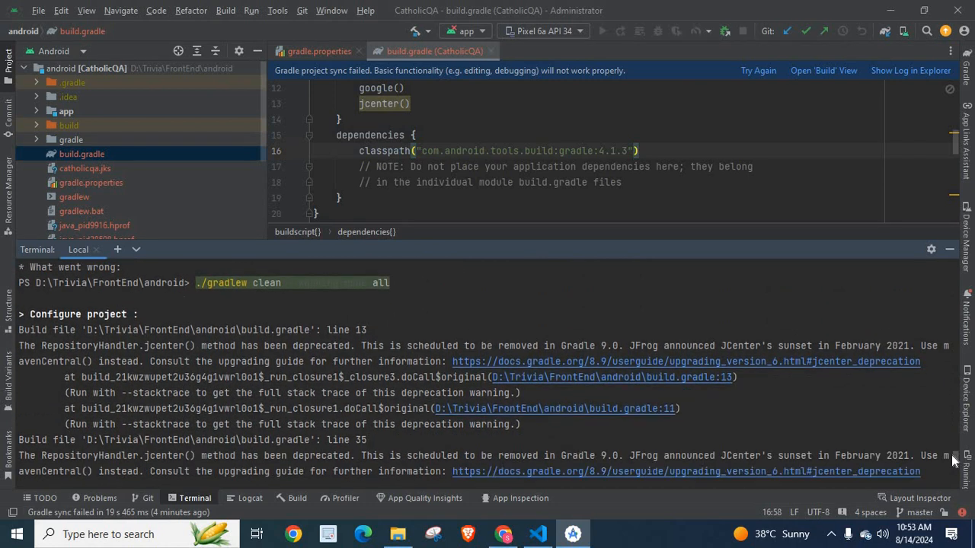
mouse_move(3, 341)
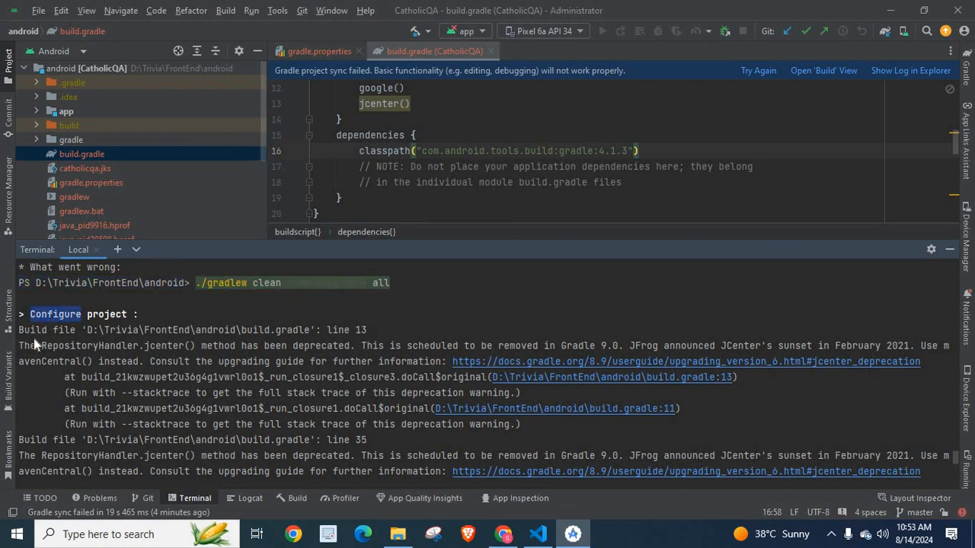
mouse_move(315, 339)
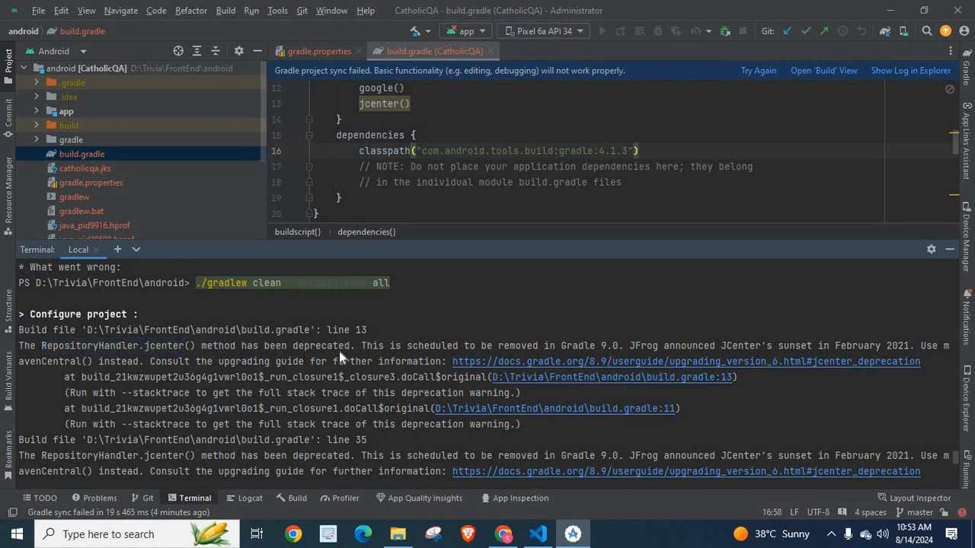
double_click(317, 345)
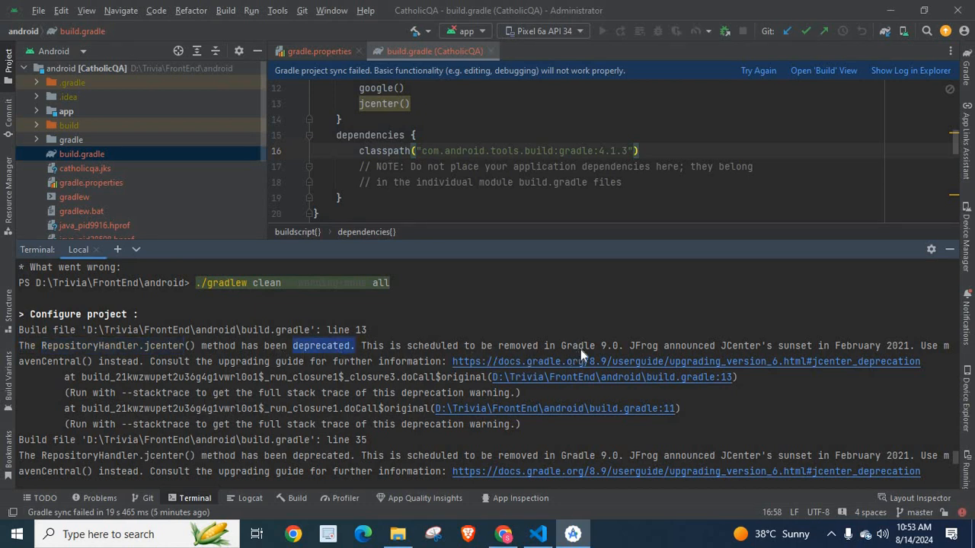
double_click(609, 344)
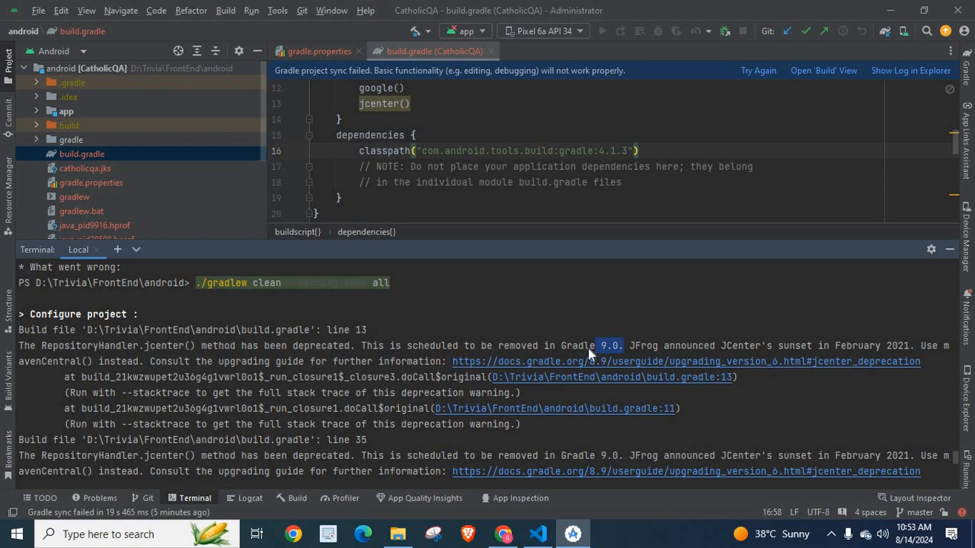
double_click(609, 345)
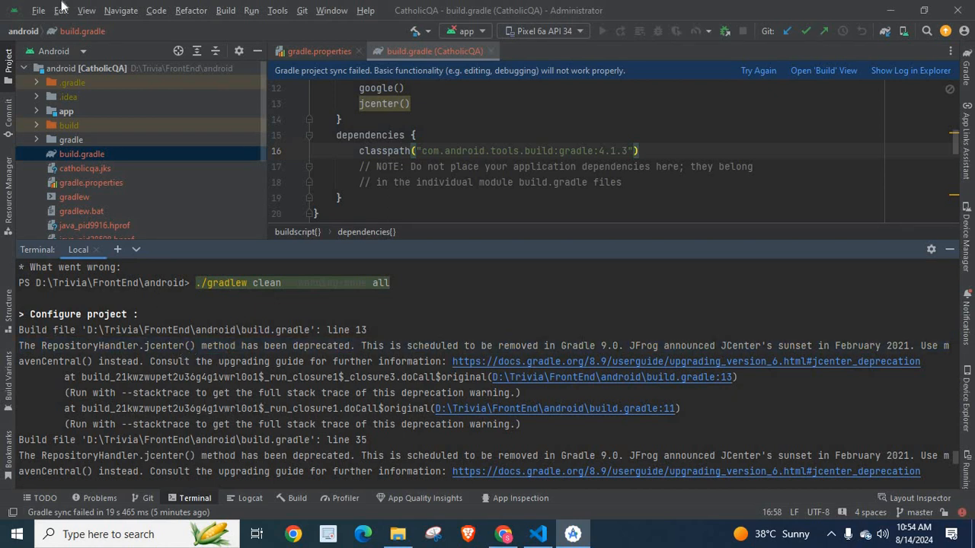
click(49, 10)
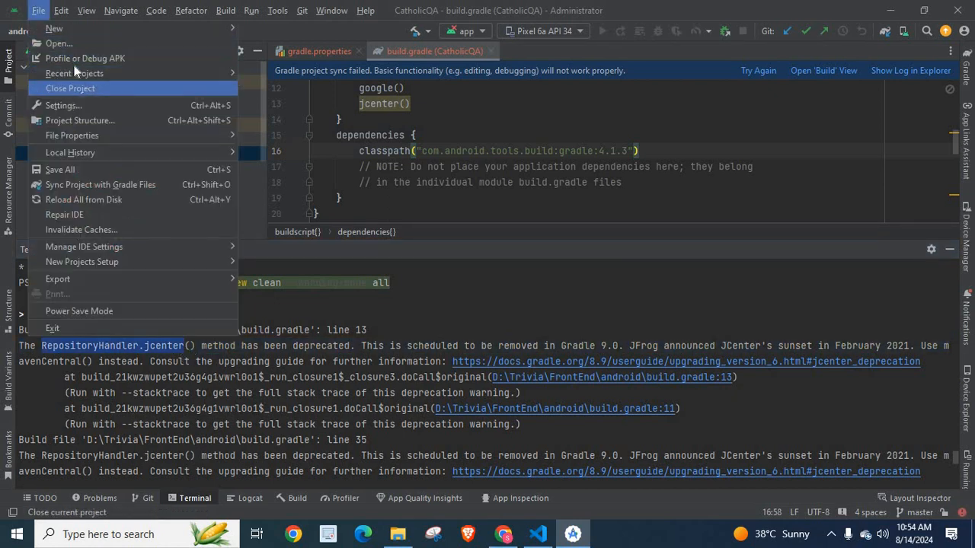
mouse_move(79, 120)
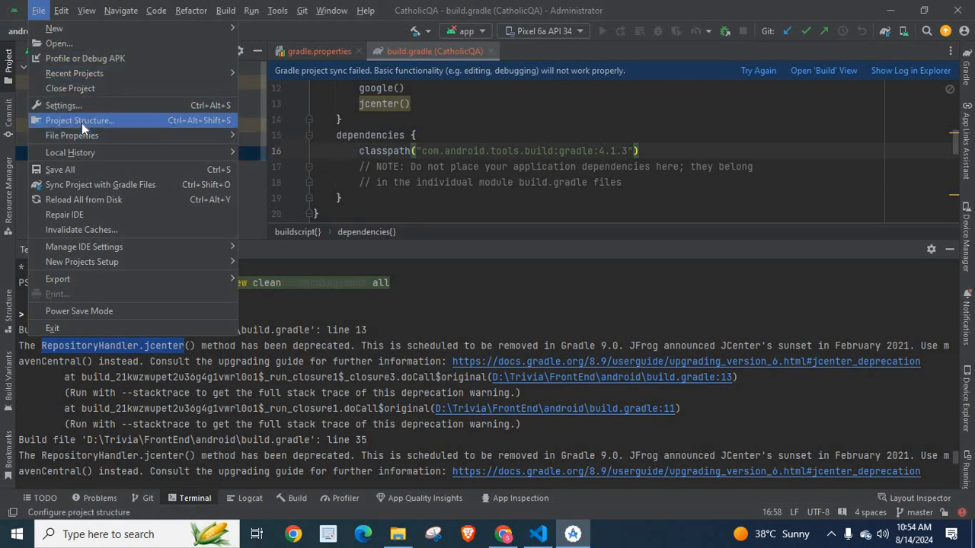
click(80, 120)
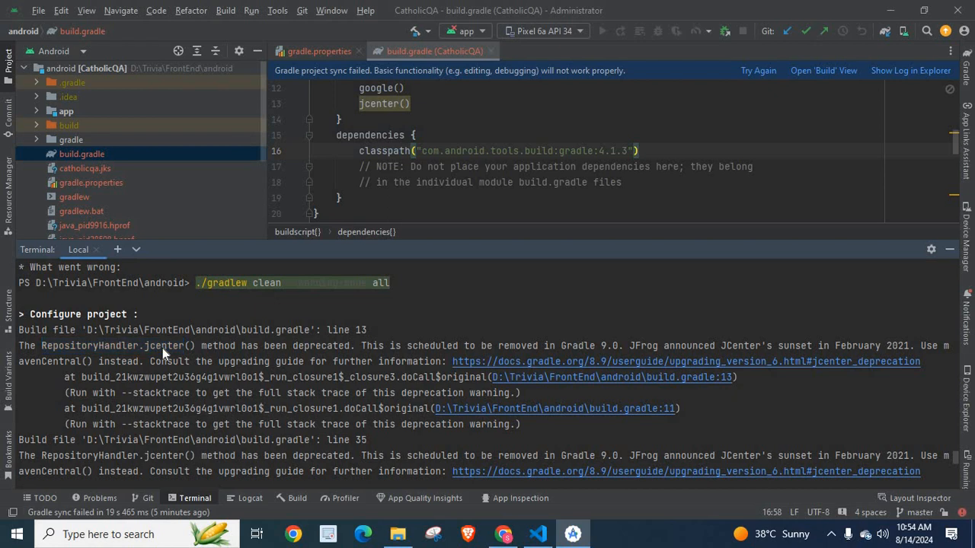
double_click(112, 344)
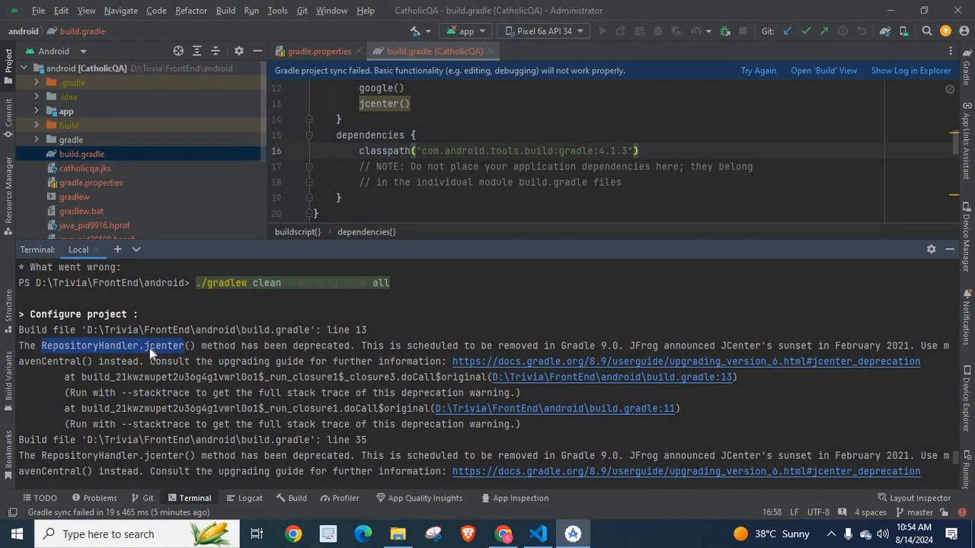
mouse_move(615, 352)
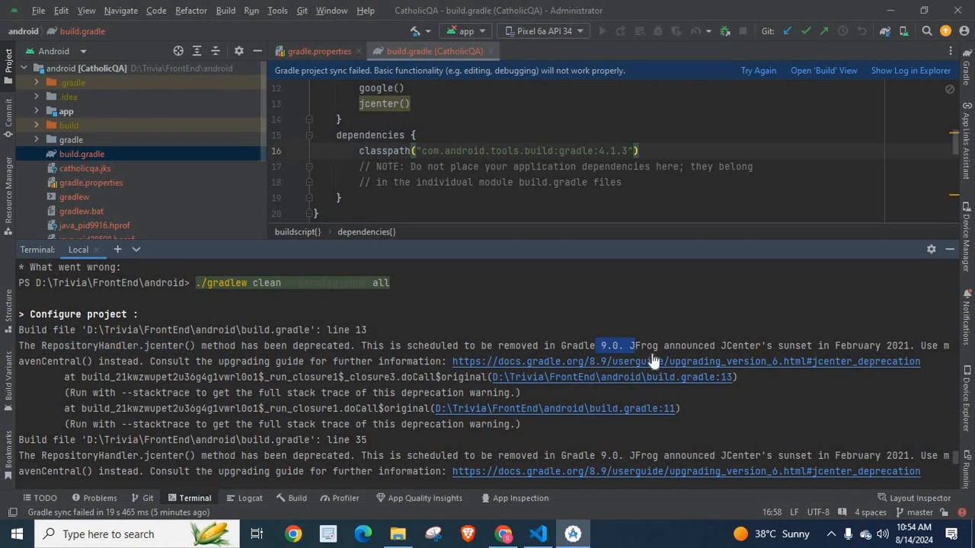
mouse_move(746, 353)
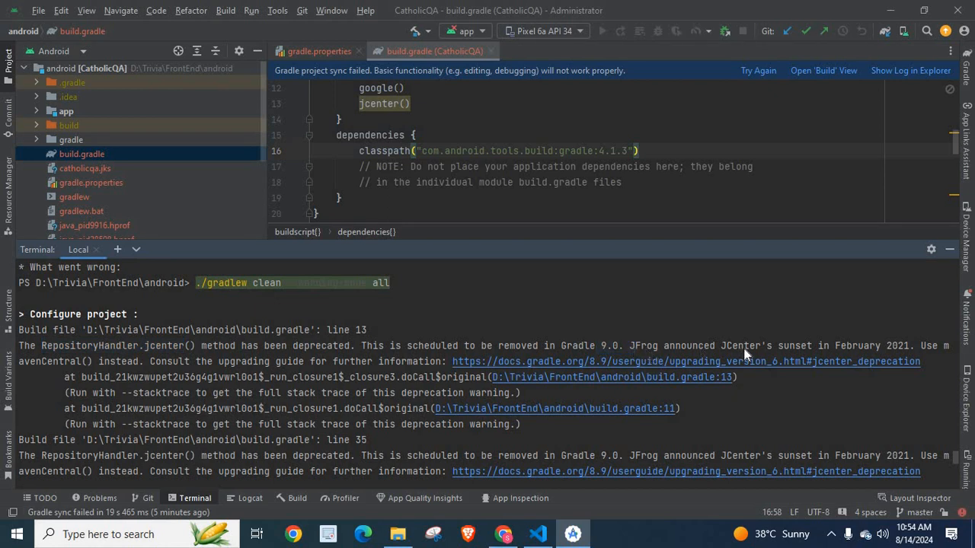
mouse_move(880, 357)
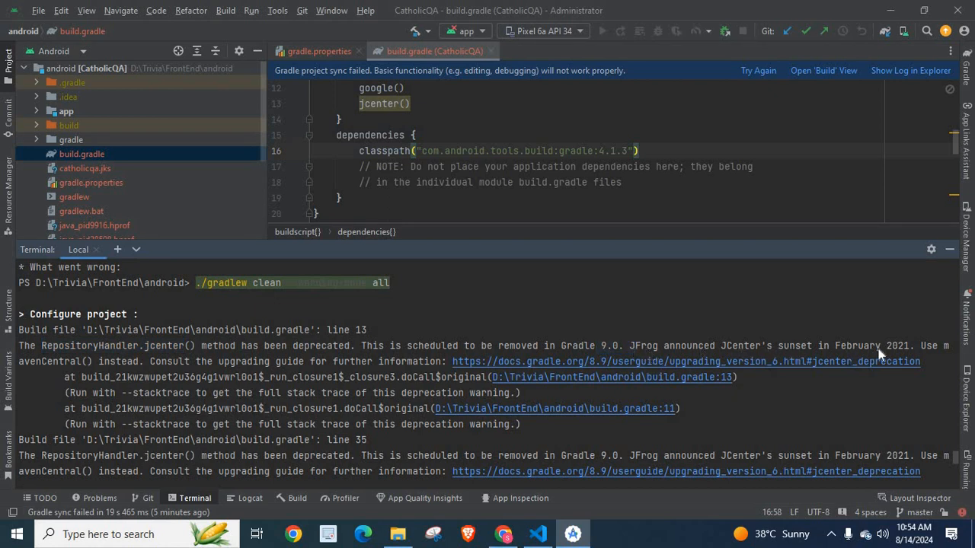
mouse_move(64, 367)
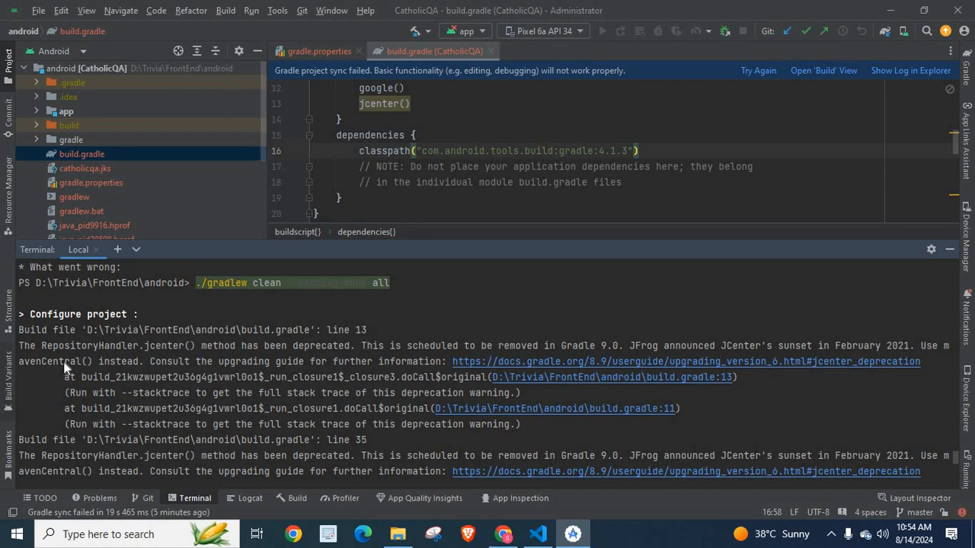
double_click(119, 361)
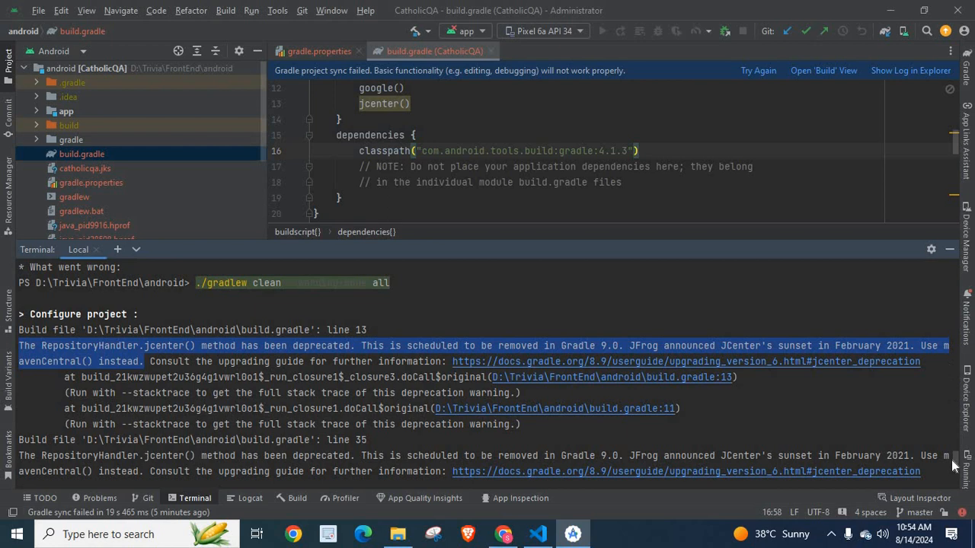
Step: Replace the first jcenter() repository entry in build.gradle with mavenCentral()
scroll(down, 3)
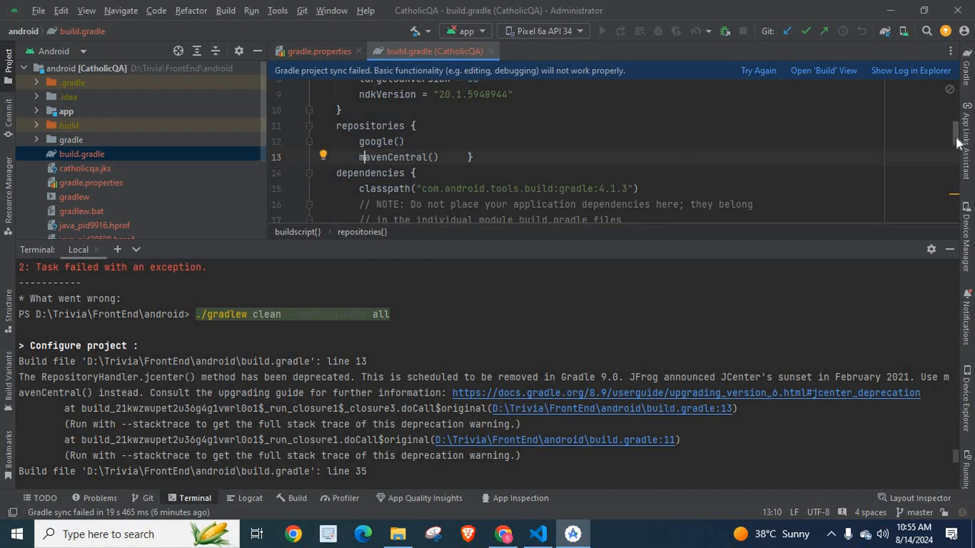
scroll(down, 3)
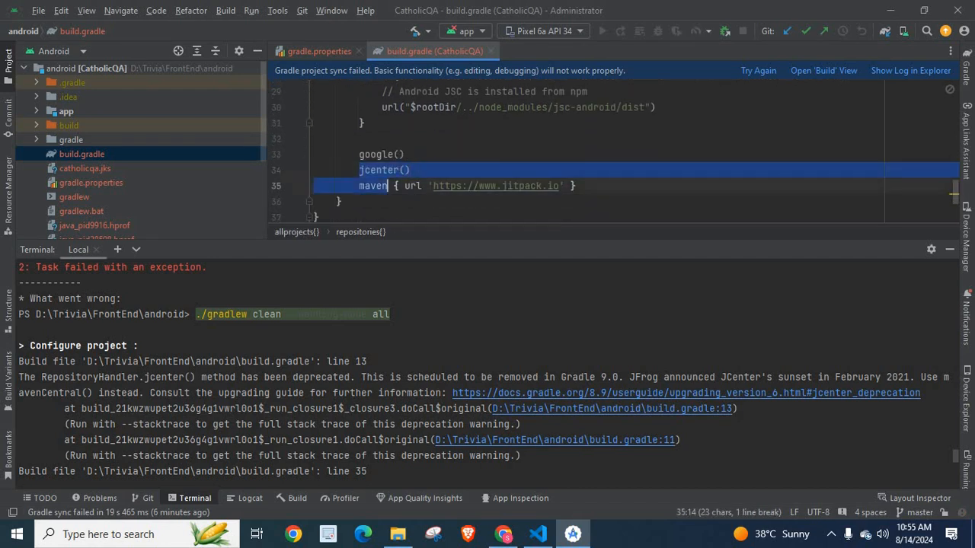
text(mavenCentral())
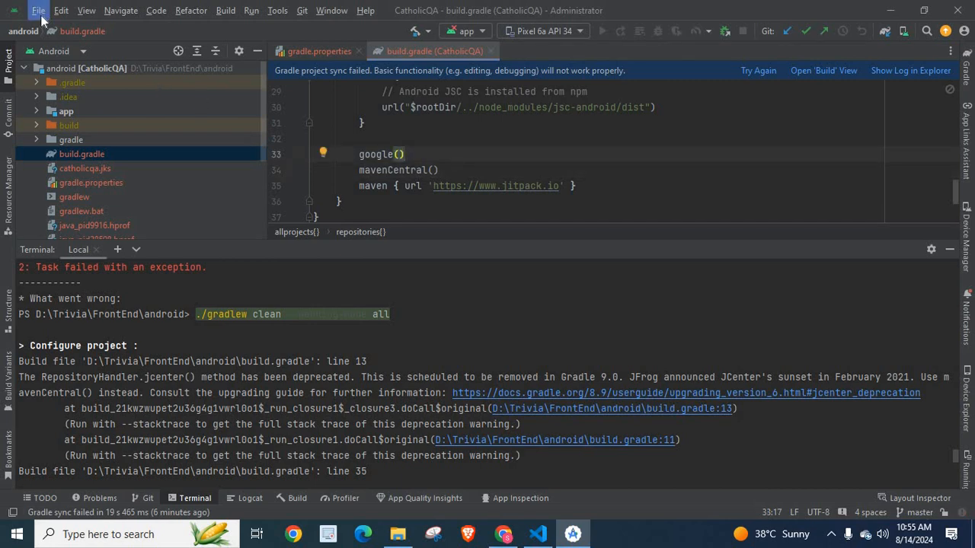
click(39, 9)
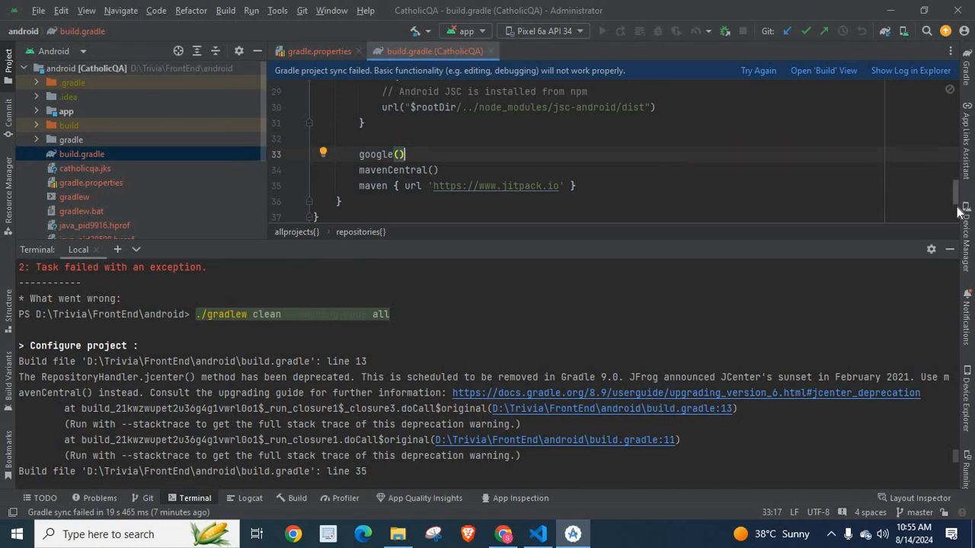
Step: Locate the second jcenter() warning at line 35 and change that entry to mavenCentral() too
scroll(up, 3)
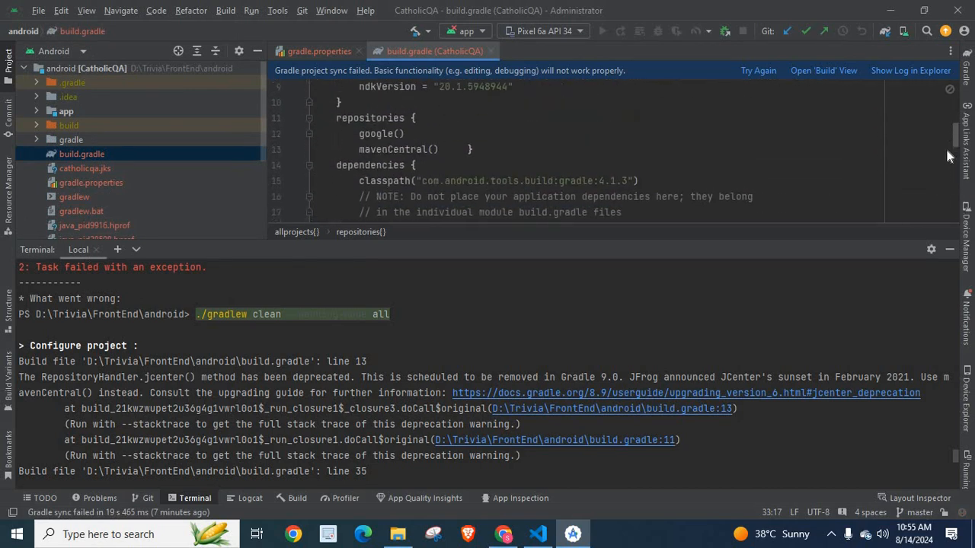
scroll(down, 3)
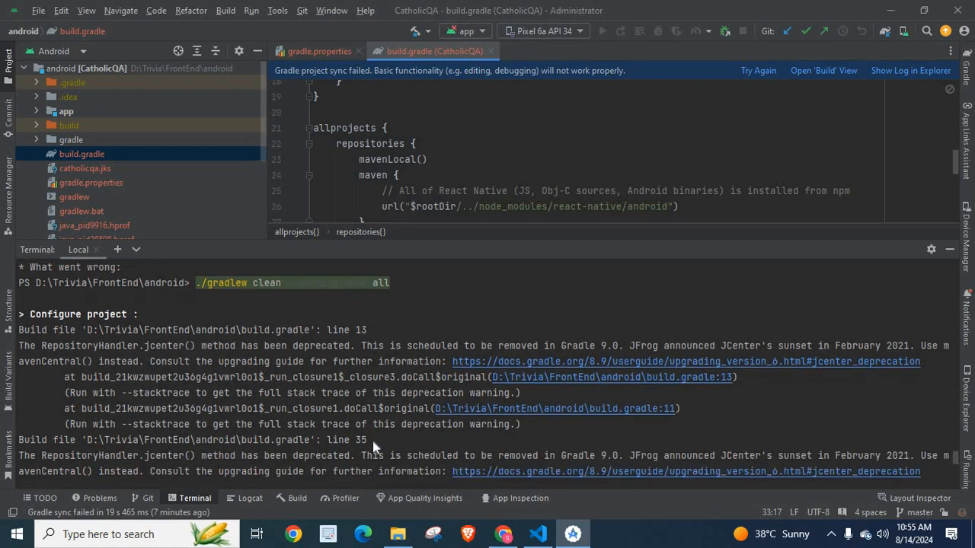
double_click(360, 439)
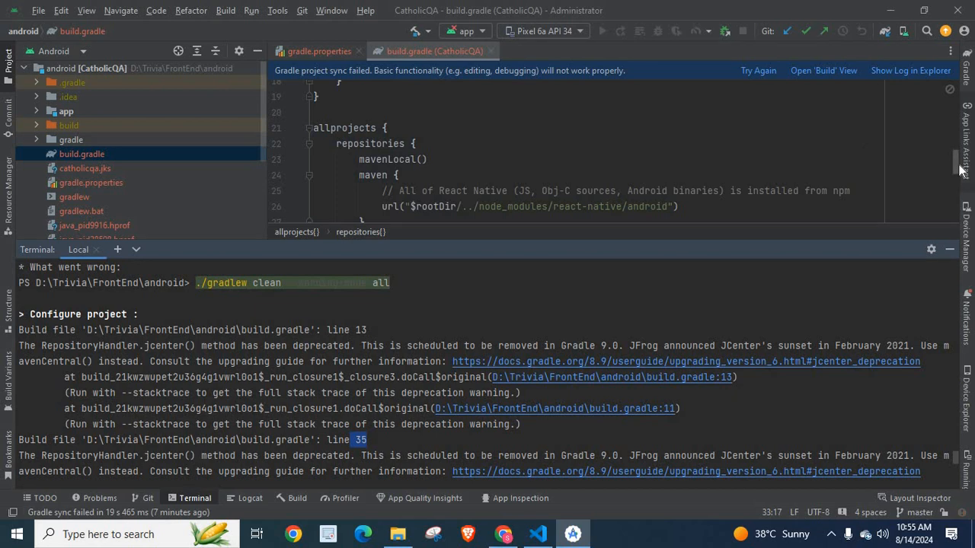
scroll(down, 3)
text(mavenCentral()
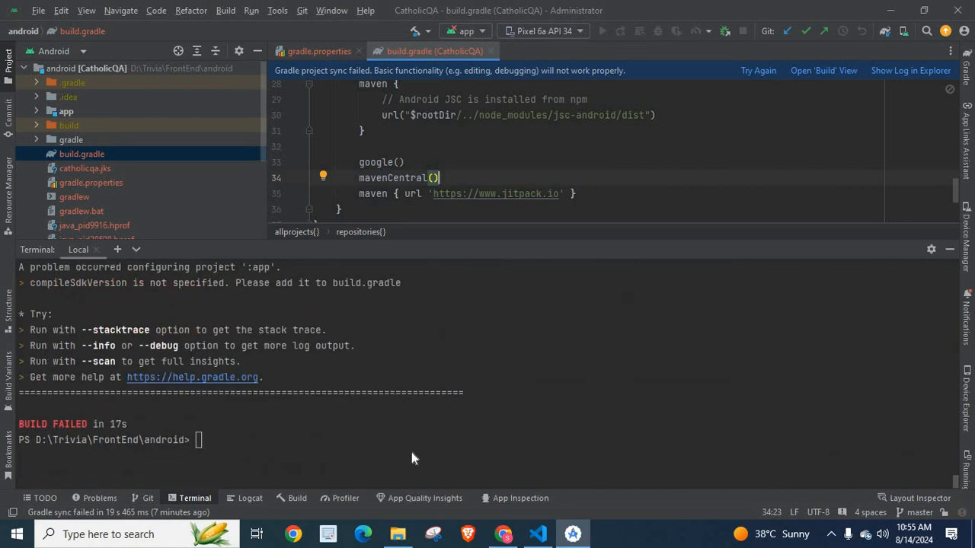
Step: Clear the terminal, rerun ./gradlew clean --warning-mode all and read the 2-failure summary
text(clear)
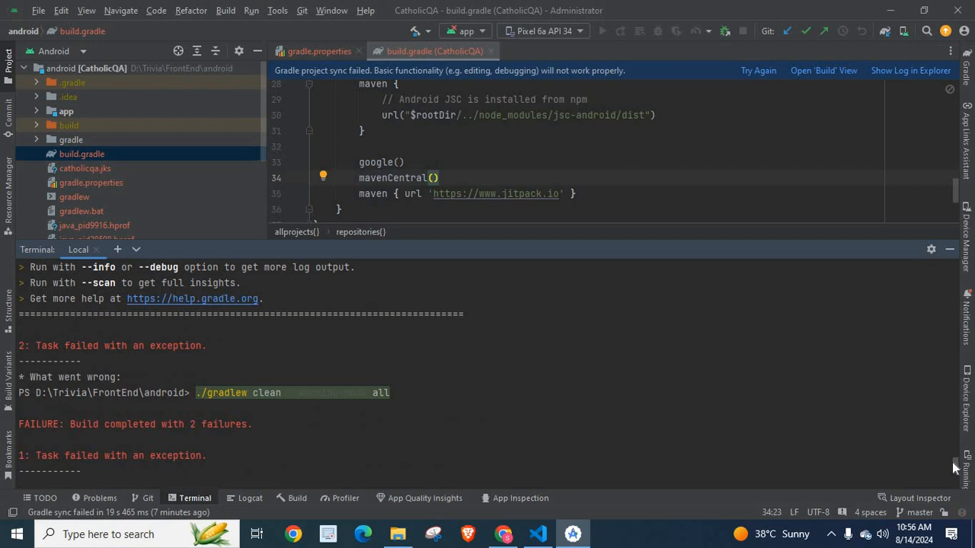
scroll(down, 3)
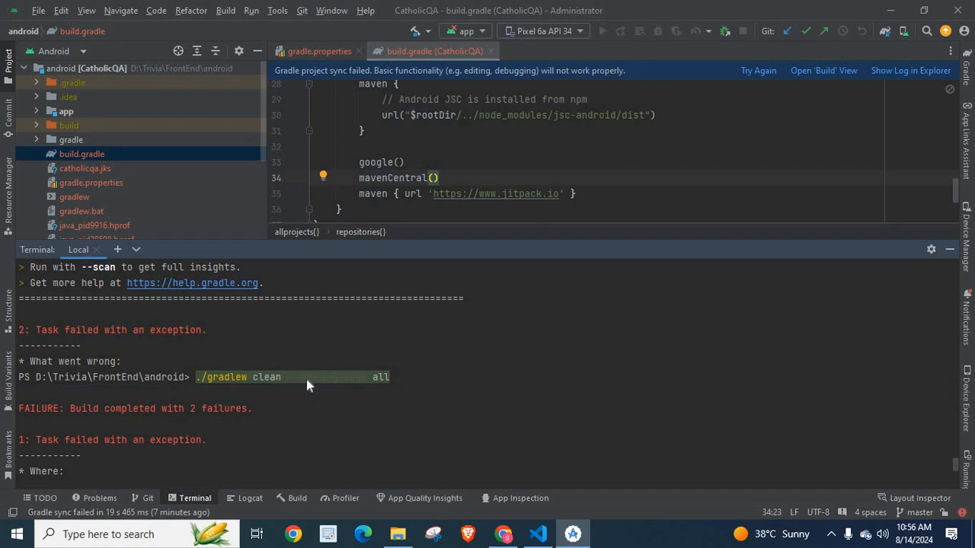
mouse_move(361, 391)
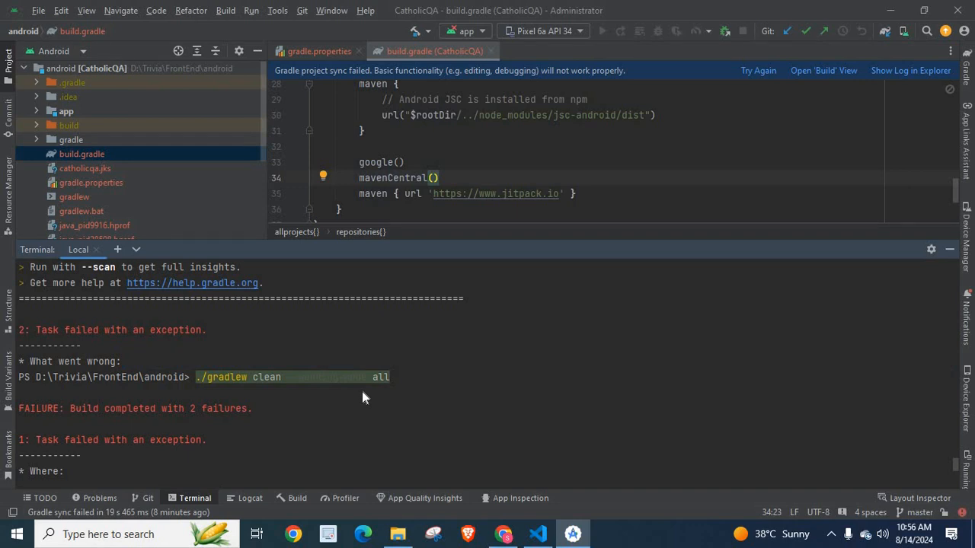
mouse_move(303, 511)
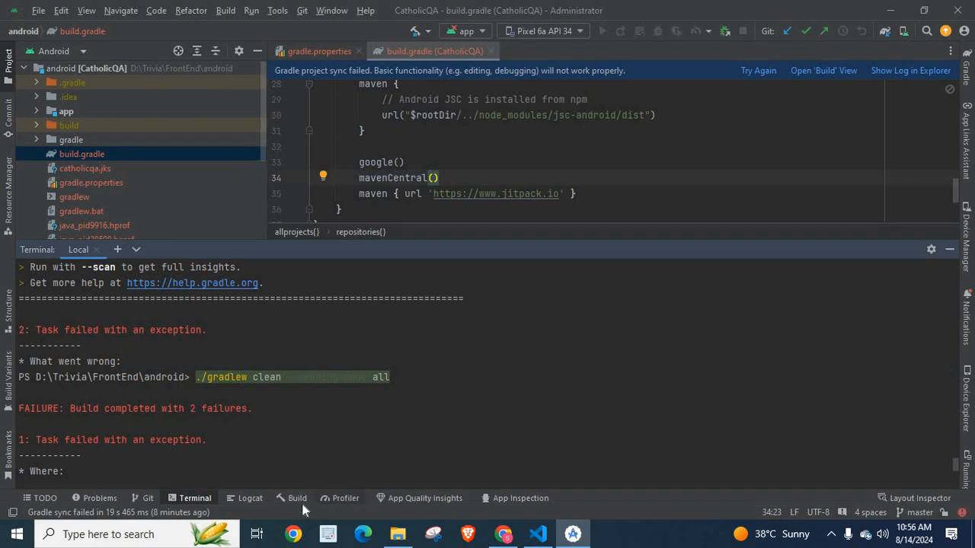
Step: Show the sync output with the InvalidUserCodeException for Project.afterEvaluate, selecting 'evaluated'
click(295, 498)
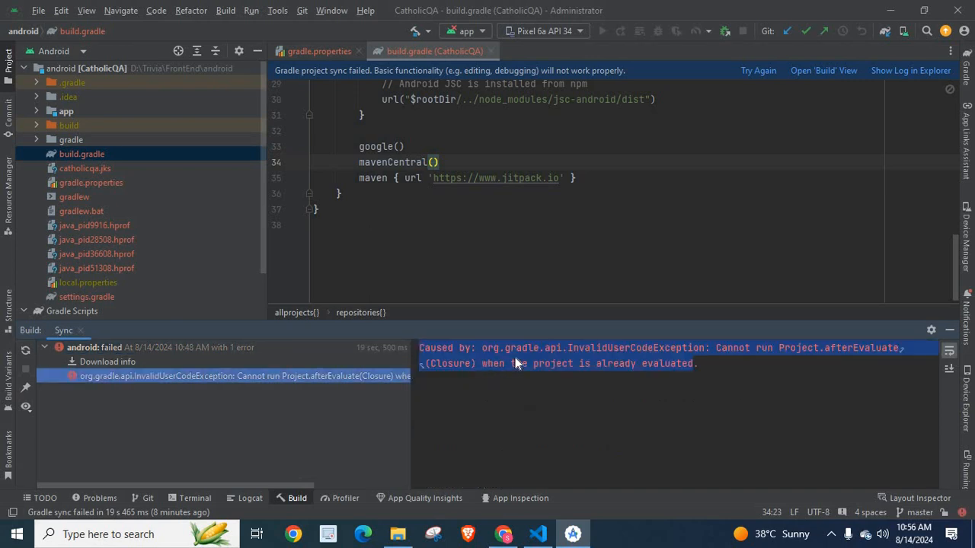
mouse_move(600, 353)
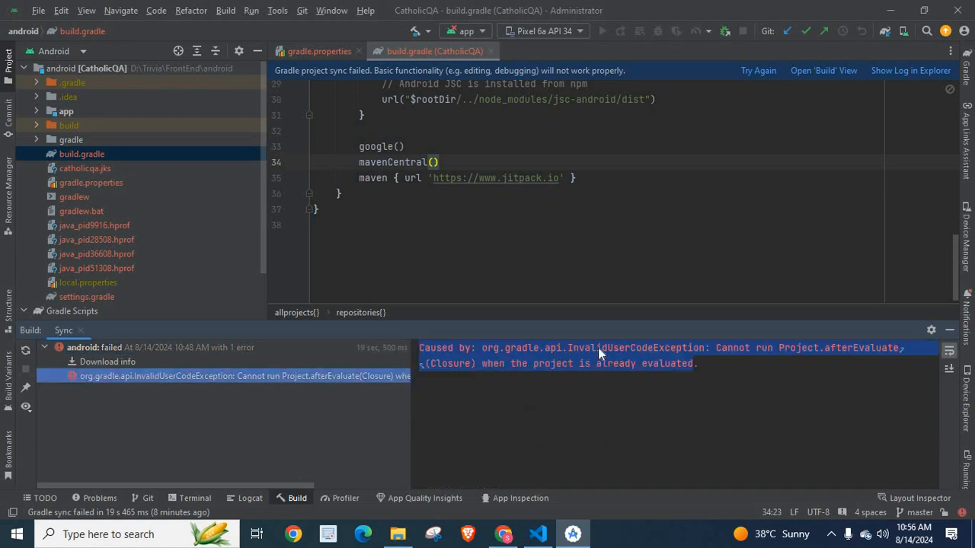
mouse_move(749, 355)
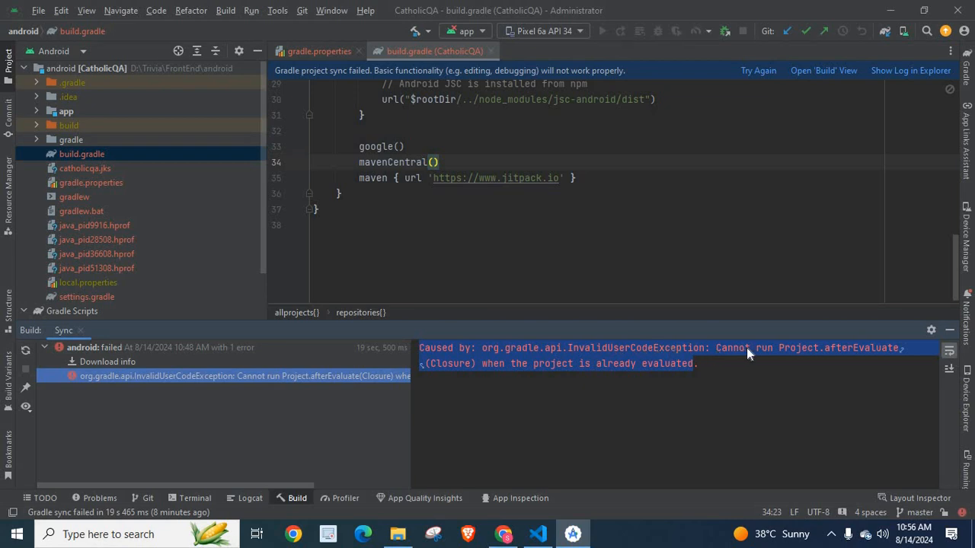
mouse_move(434, 374)
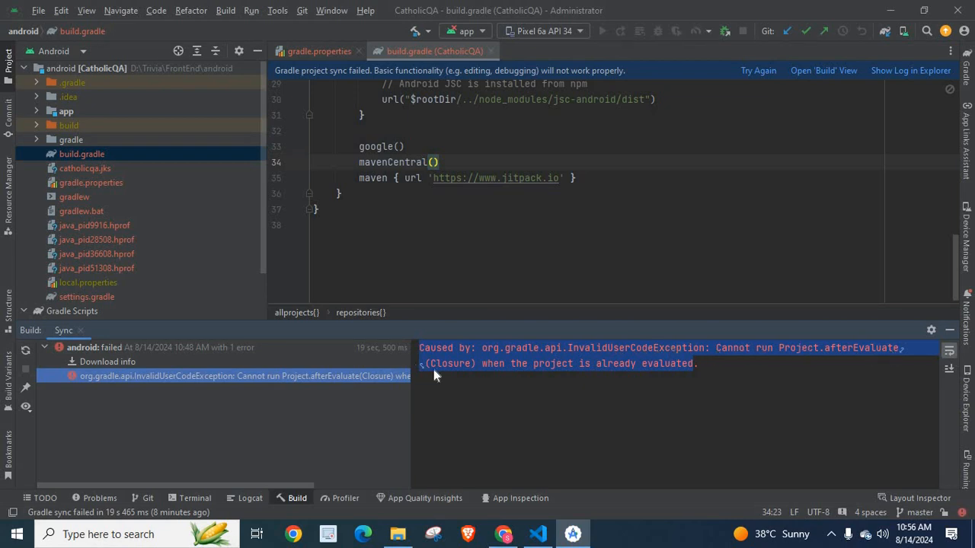
mouse_move(662, 375)
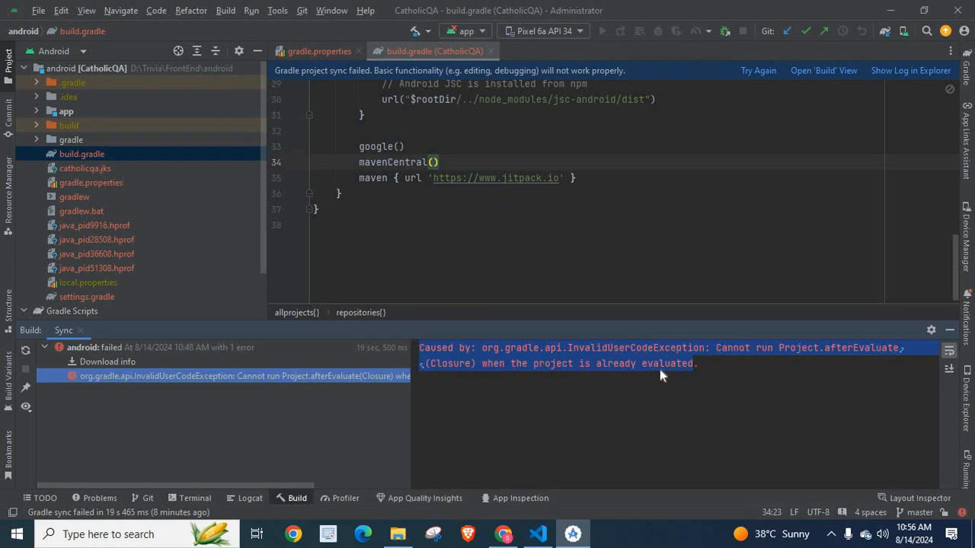
double_click(667, 363)
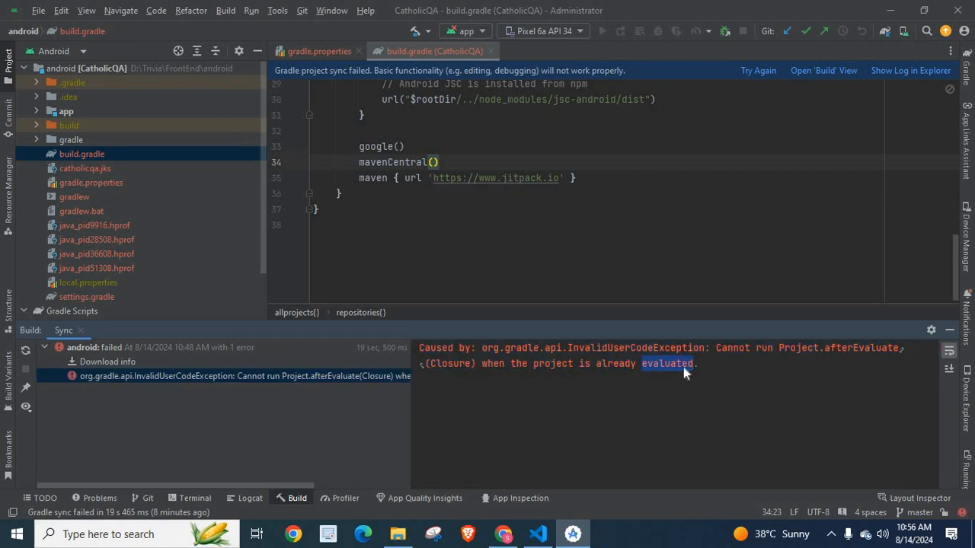